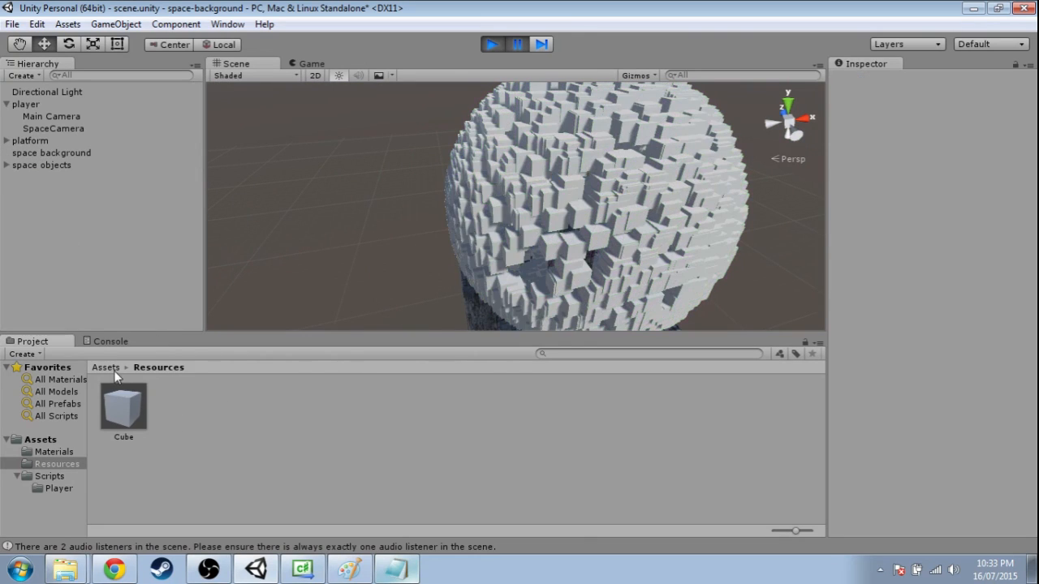
Remove the Box Collider component from the Cube prefab in Assets/Resources
left_click(123, 406)
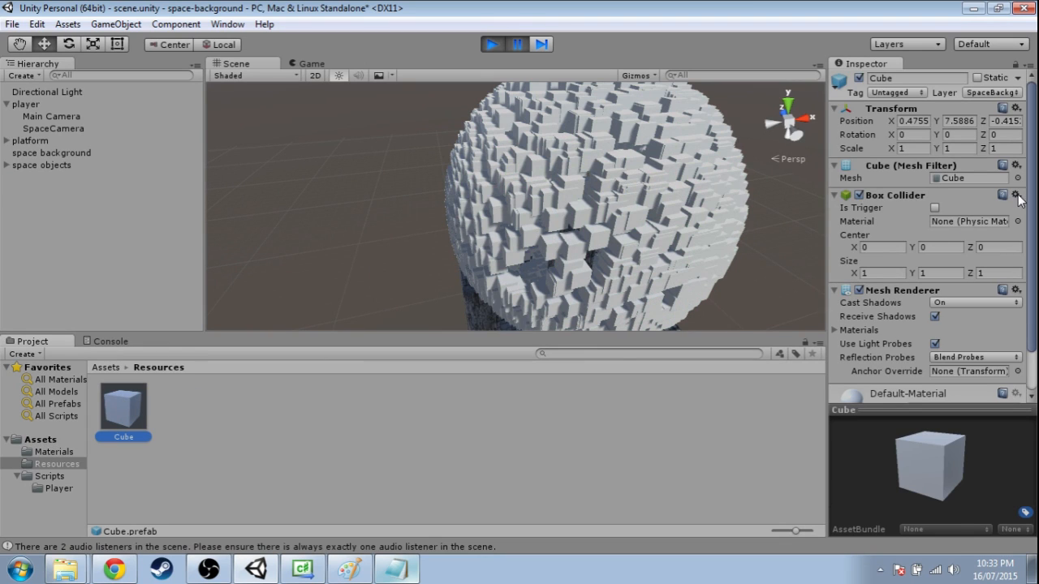
left_click(1014, 194)
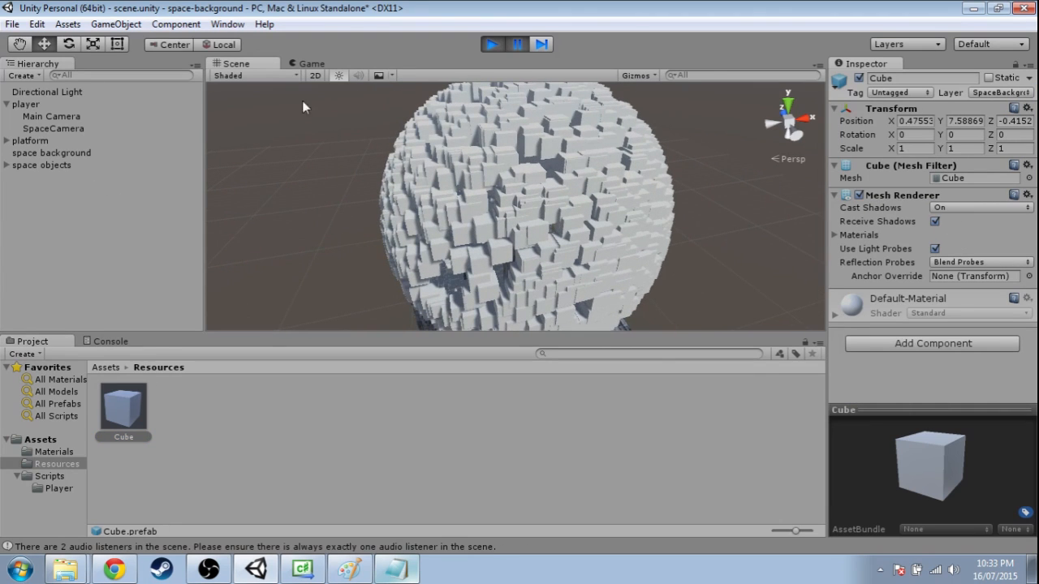
left_click(491, 44)
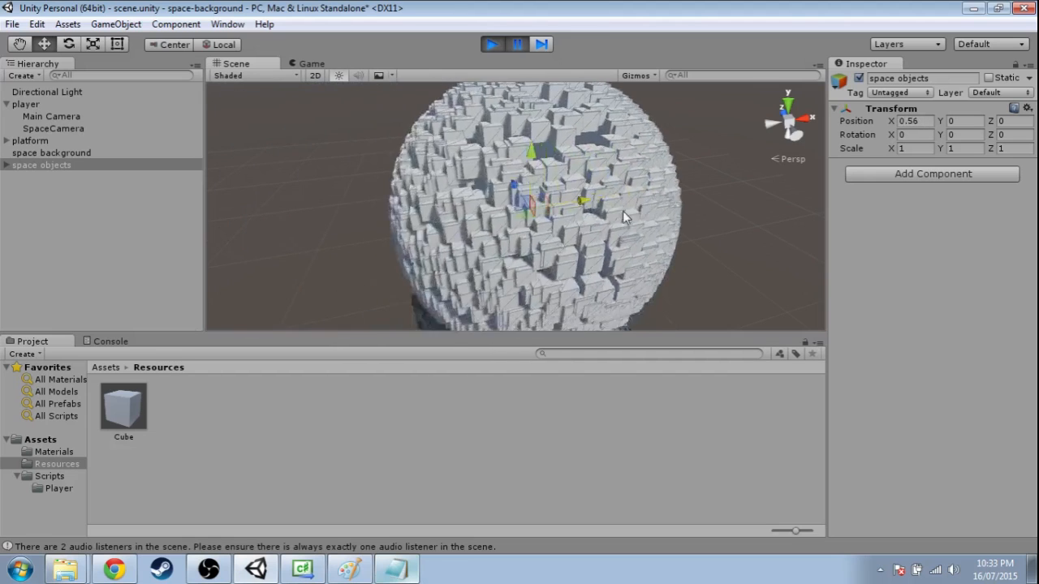
left_click(180, 406)
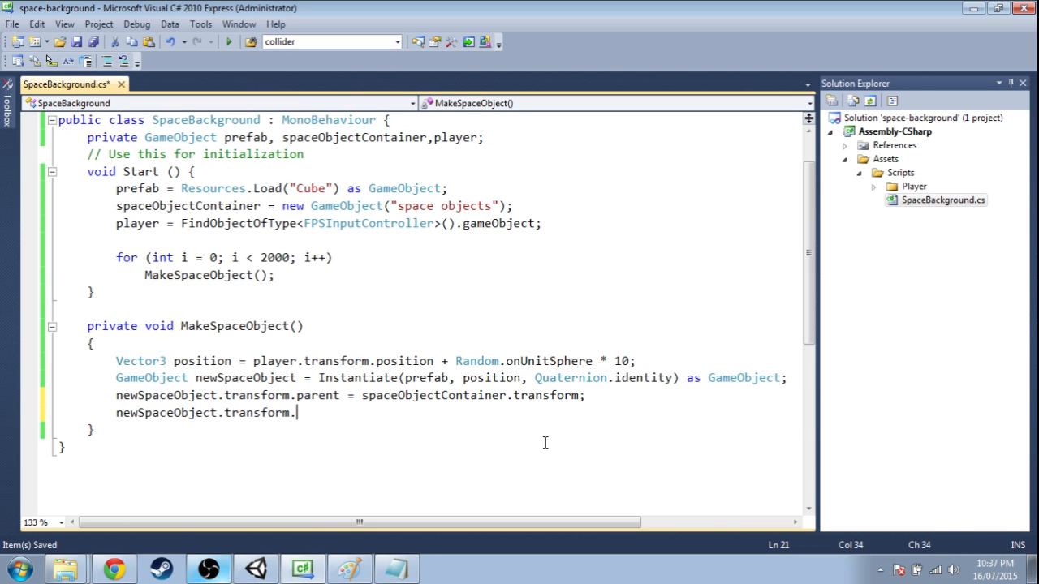
Add newSpaceObject.transform.LookAt(player.transform.position); so spawned objects face the player, and save
type("LookAt(")
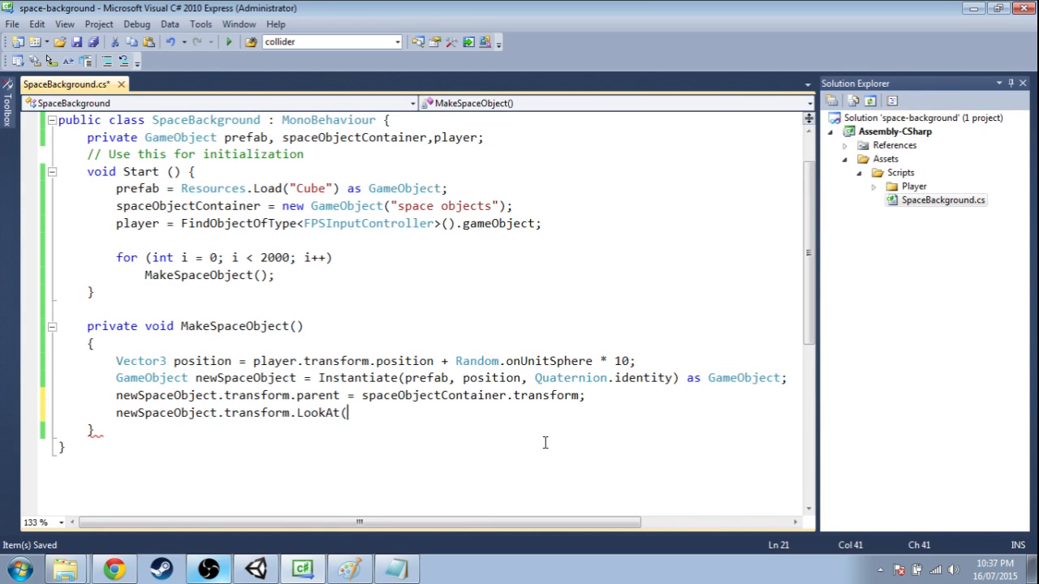
type("player.transform.po")
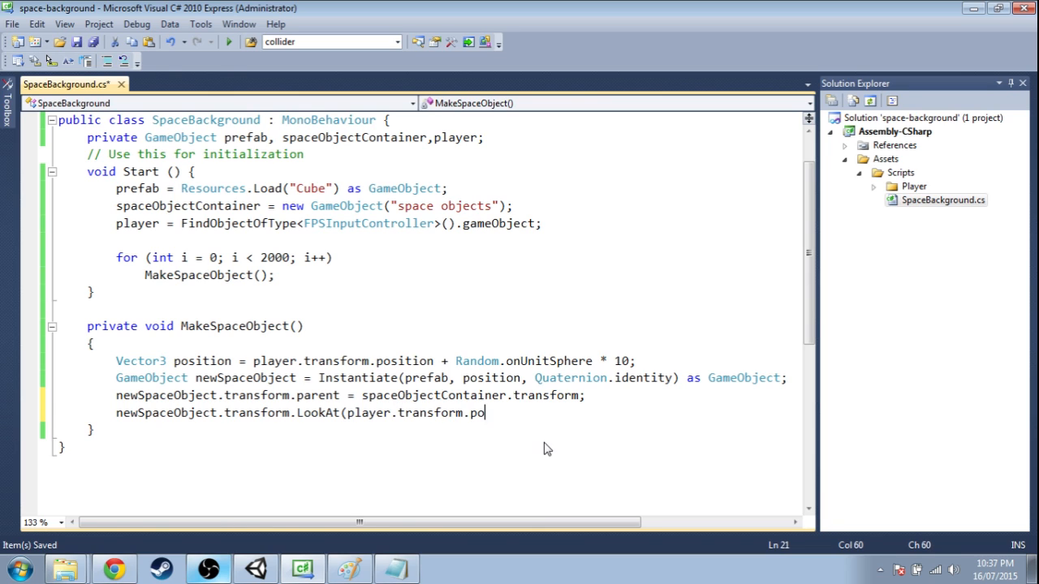
type("sition);")
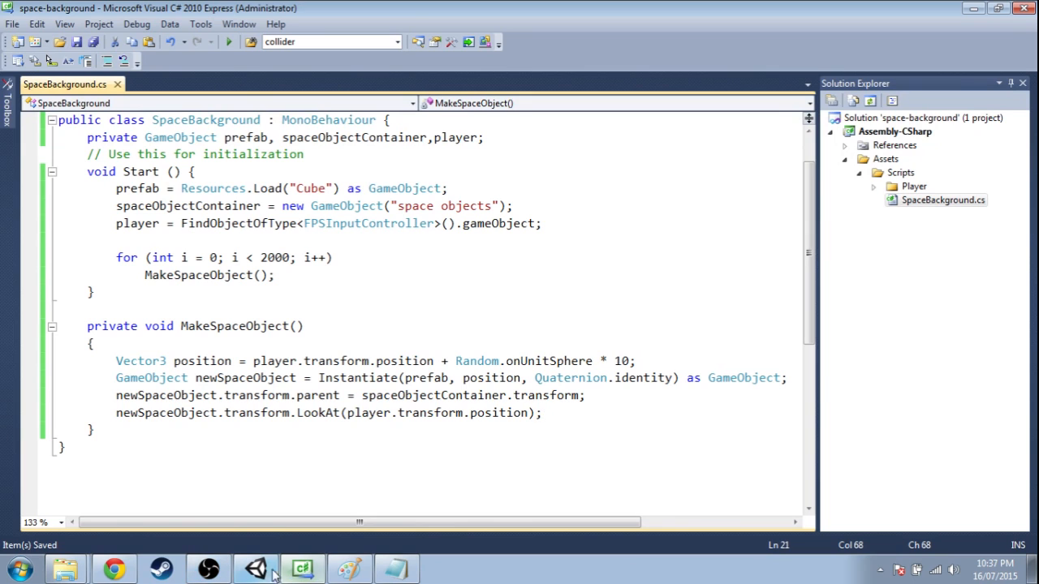
left_click(255, 569)
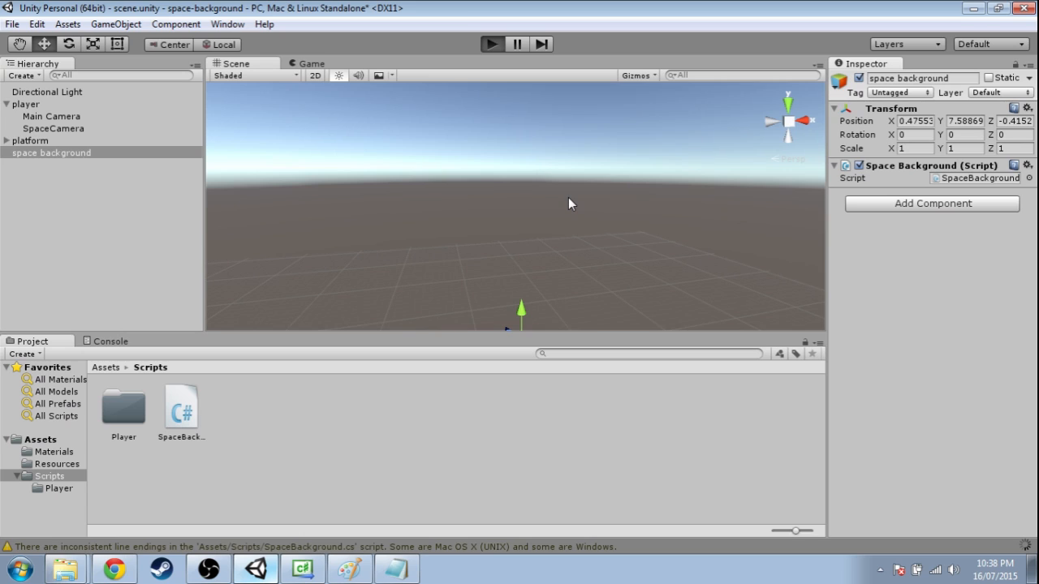
Play the scene to check the cubes facing the player, then stop it
left_click(492, 44)
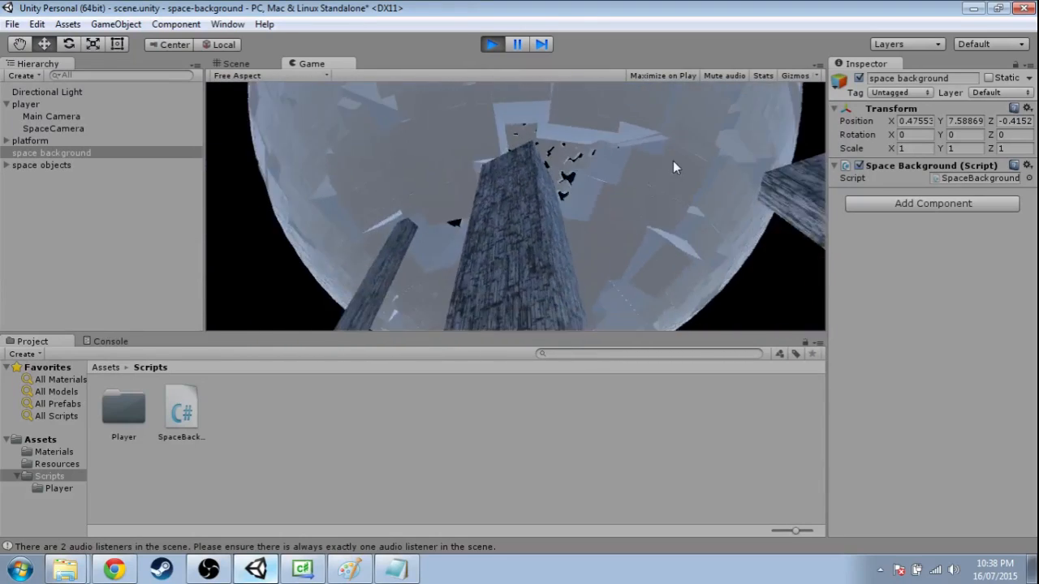
left_click(491, 44)
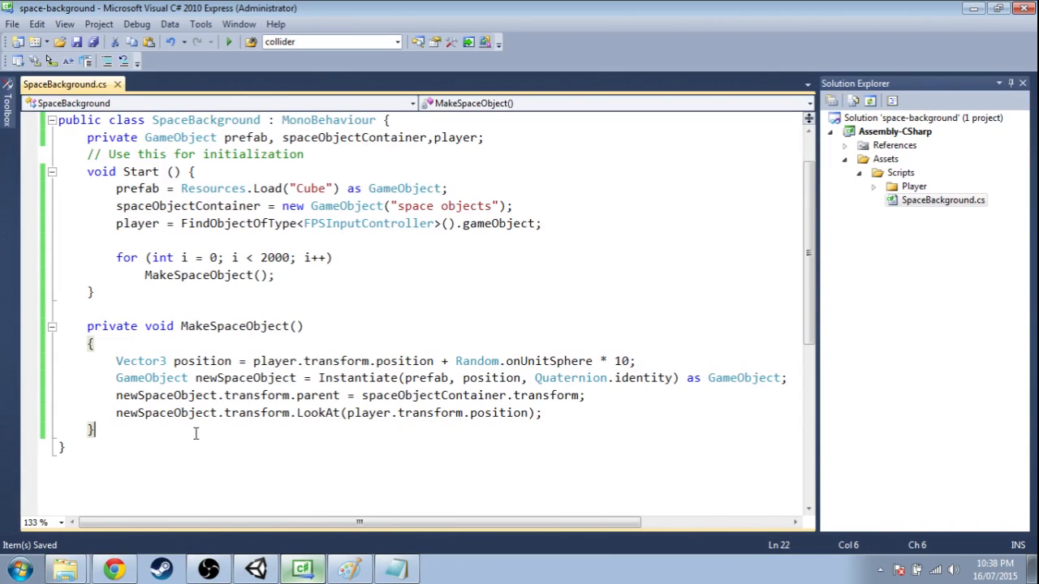
Add void Update() setting spaceObjectContainer.transform.position = player.transform.position, and save
type("void Update()")
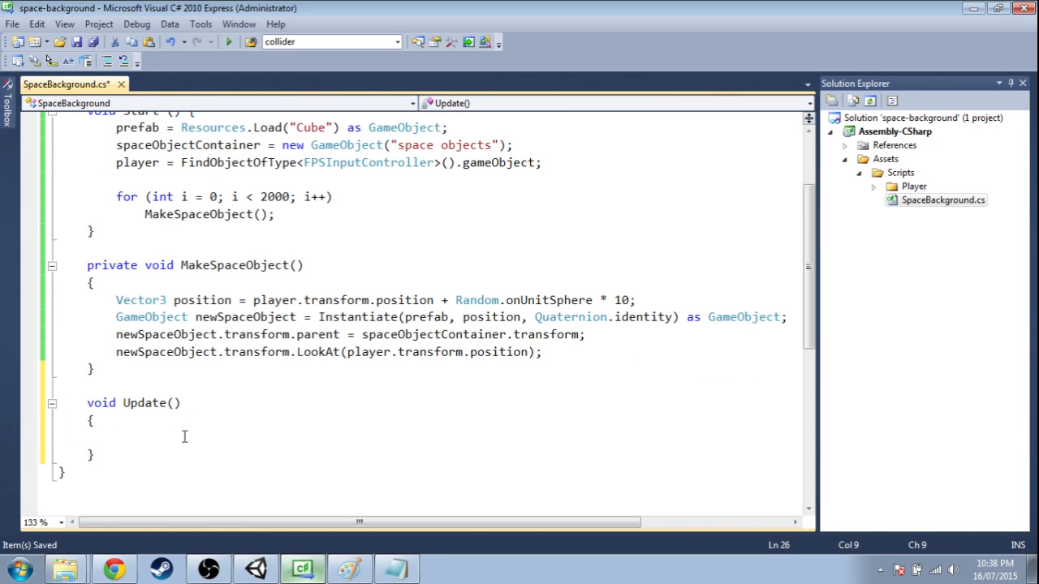
type("spaceObjectContainer")
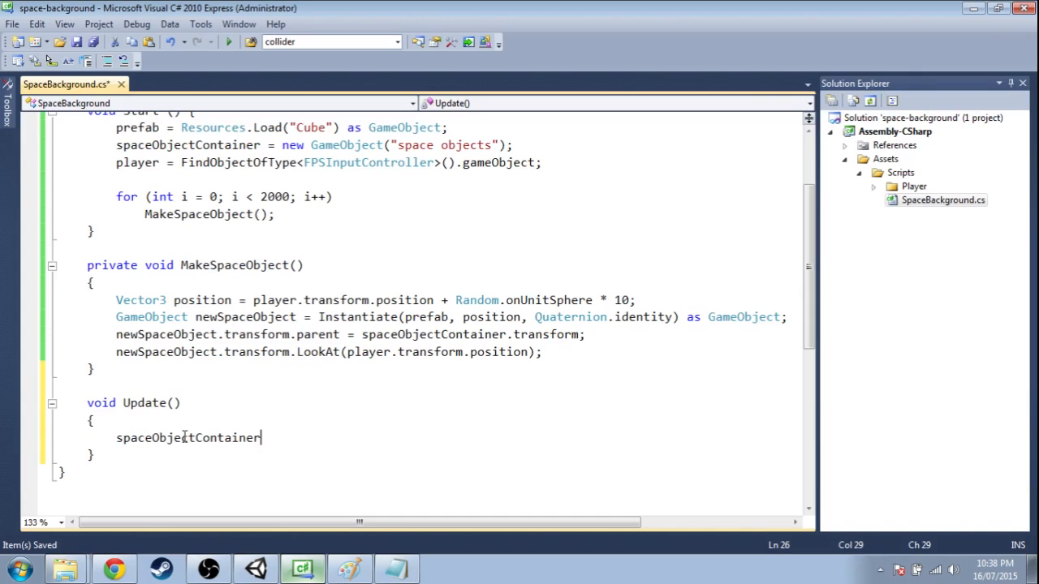
type(".transform.position=")
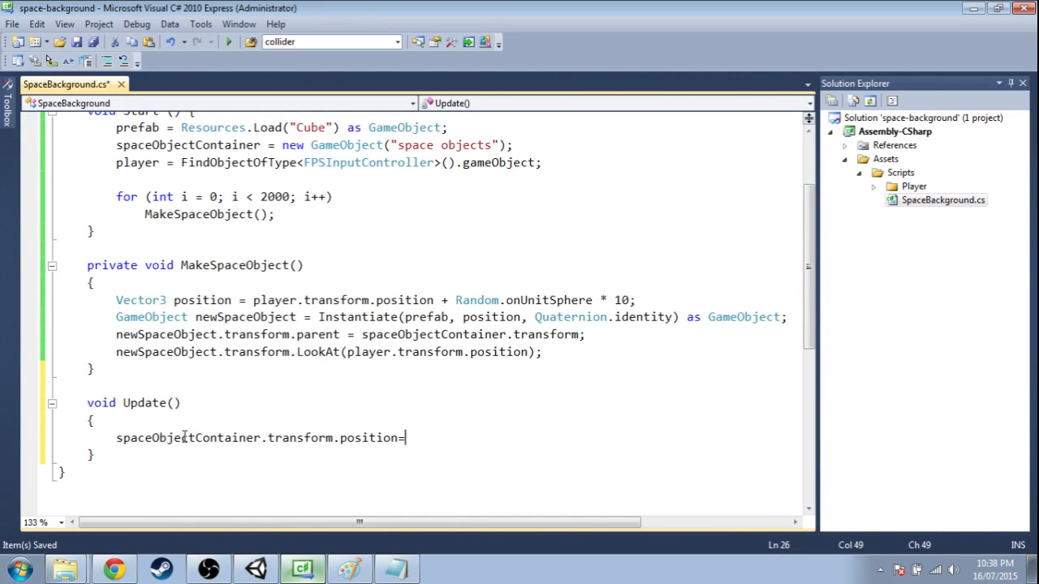
type("player.transform.position;")
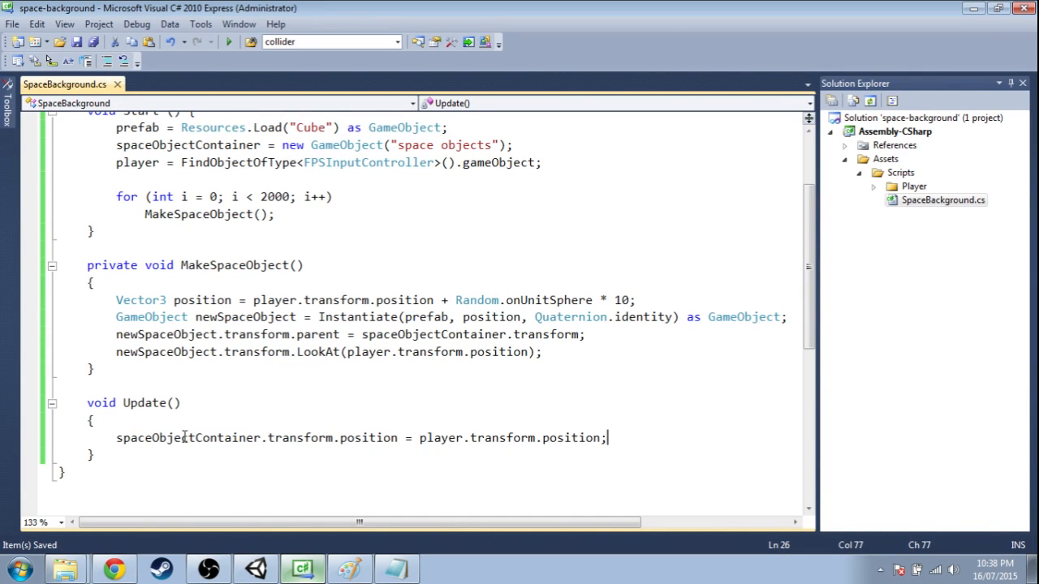
left_click(254, 568)
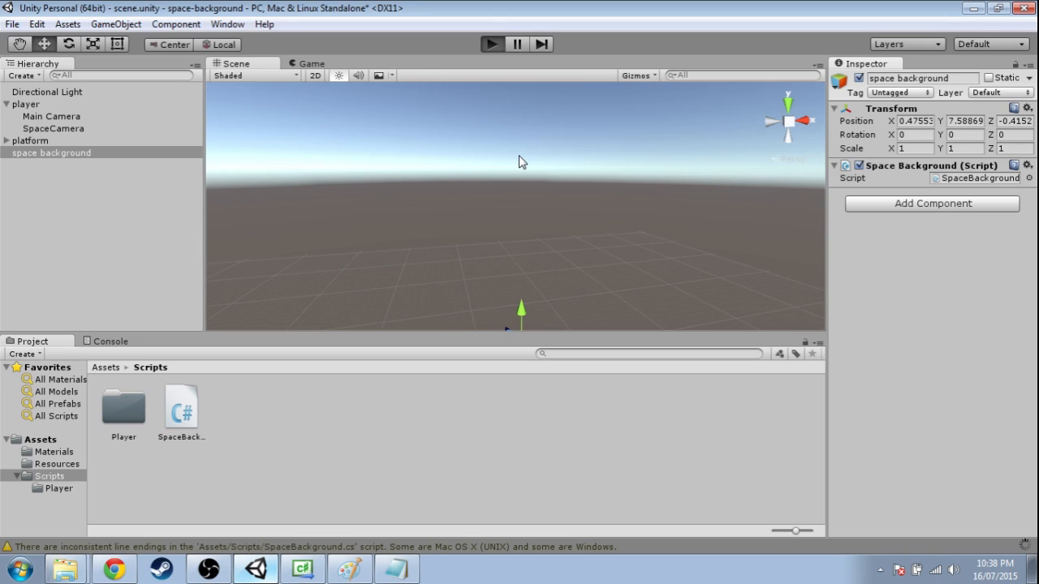
Play-test the container following the player, stop, and inspect the player object's components
left_click(491, 44)
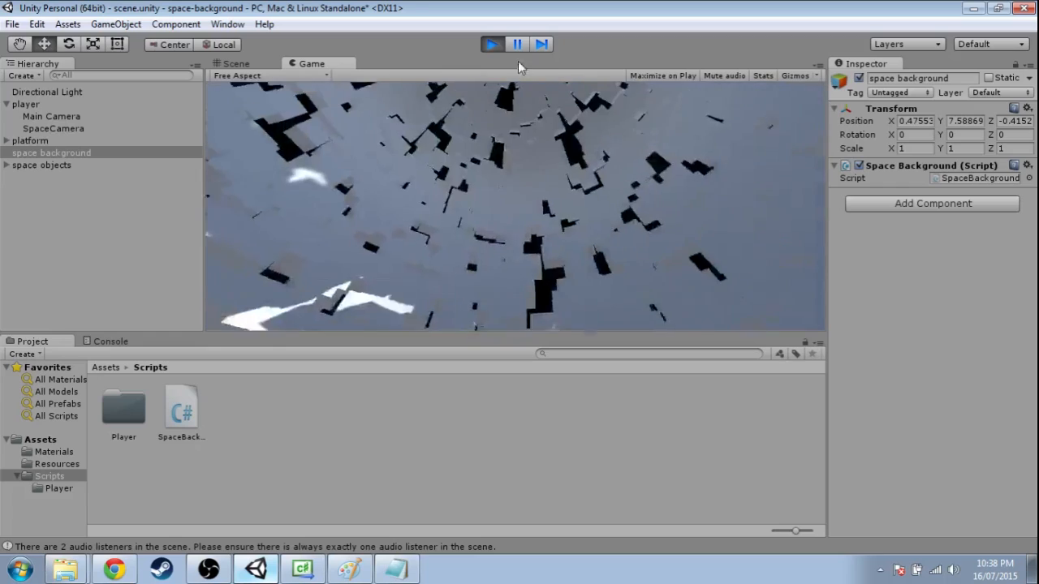
left_click(236, 63)
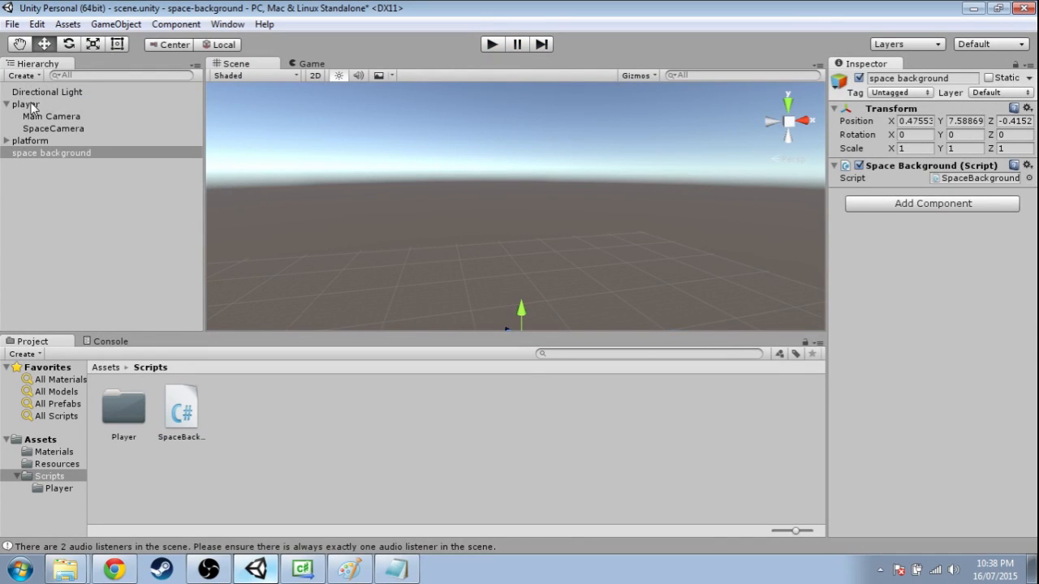
left_click(25, 104)
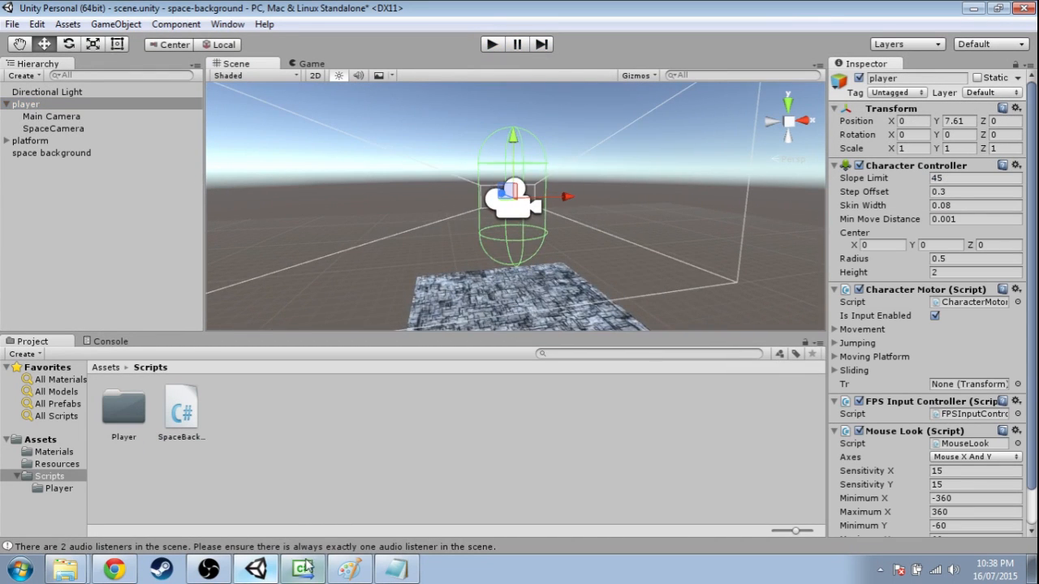
left_click(303, 568)
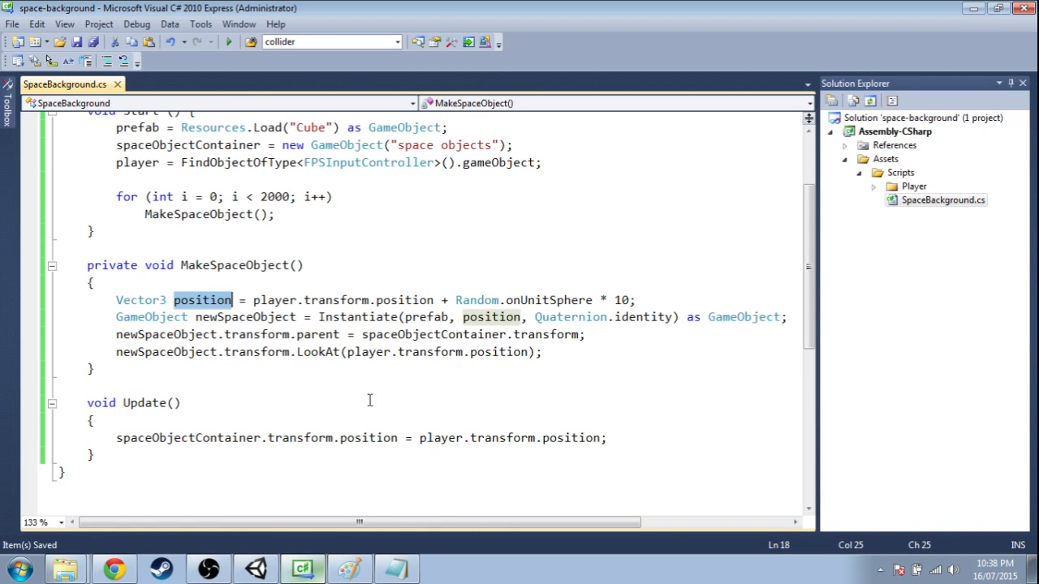
Drop 'player.transform.position +' from the spawn position line, then play-test in Unity
left_click_drag(116, 334, 541, 352)
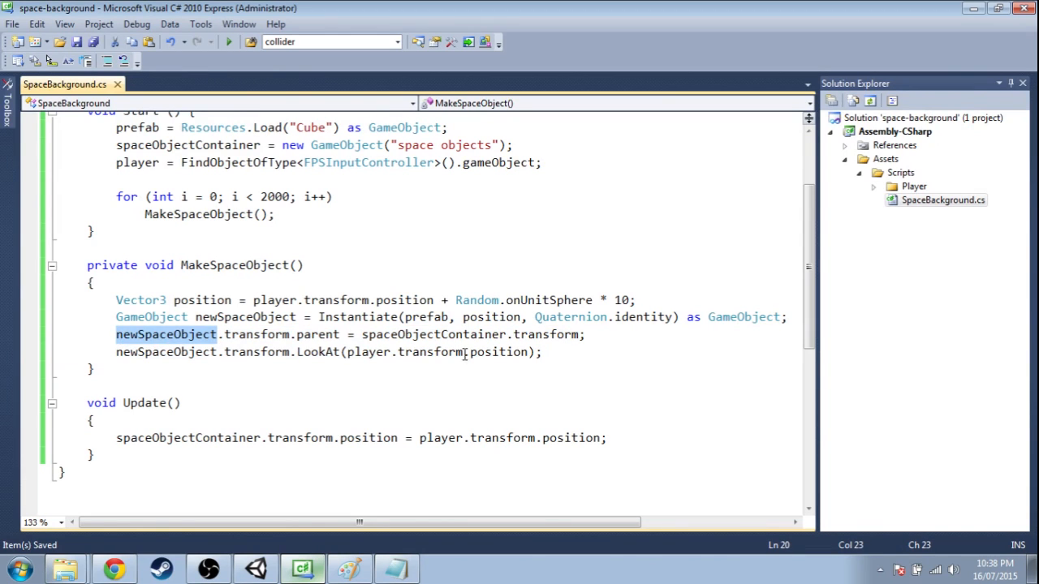
double_click(435, 335)
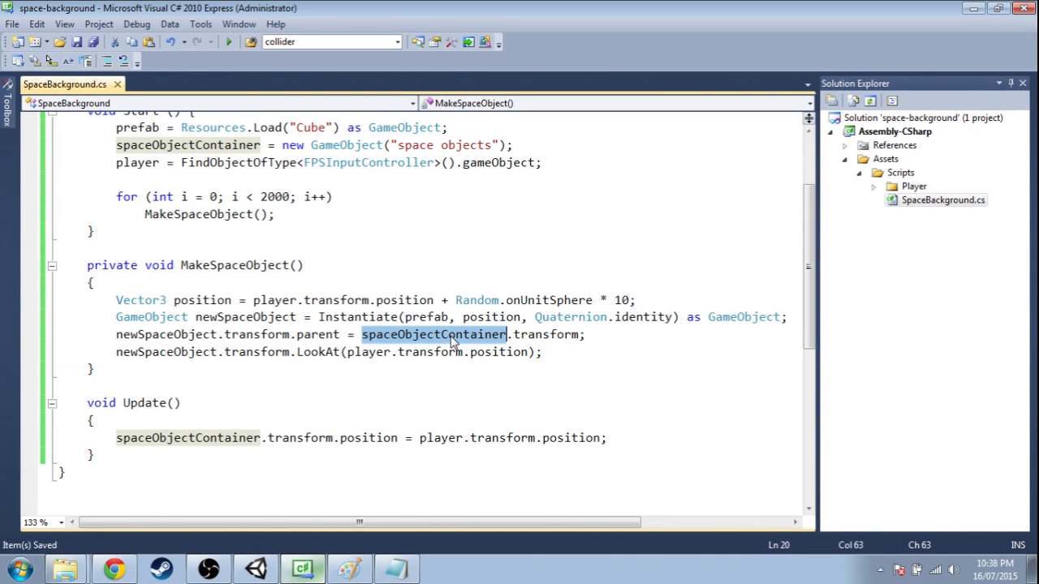
left_click(276, 300)
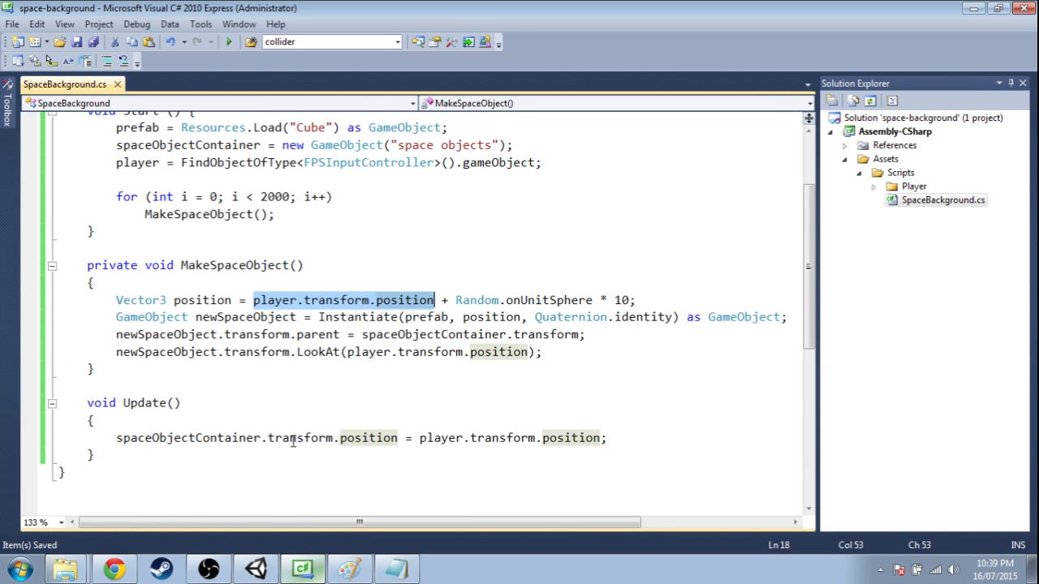
left_click(253, 300)
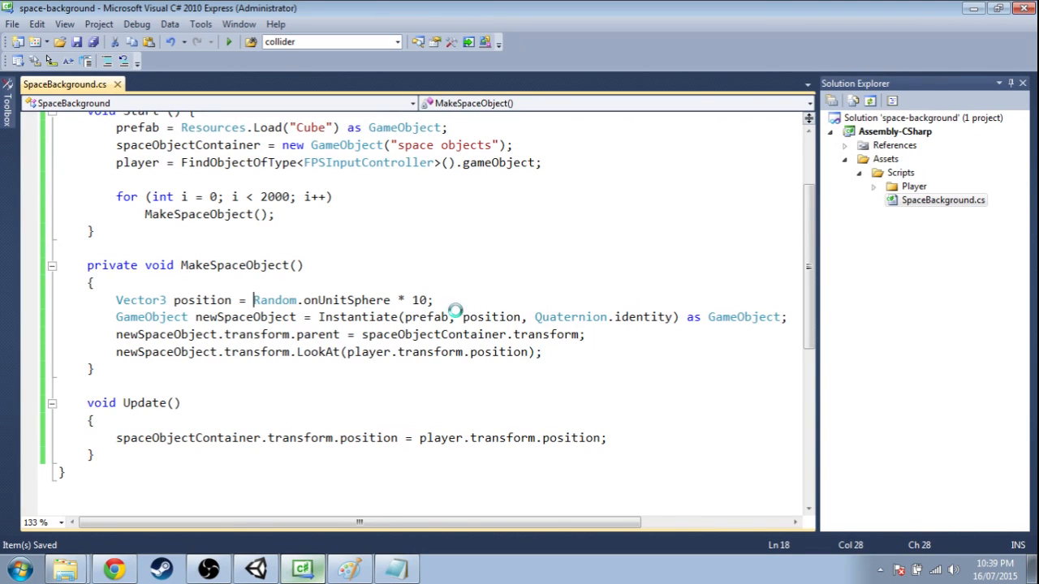
left_click(254, 568)
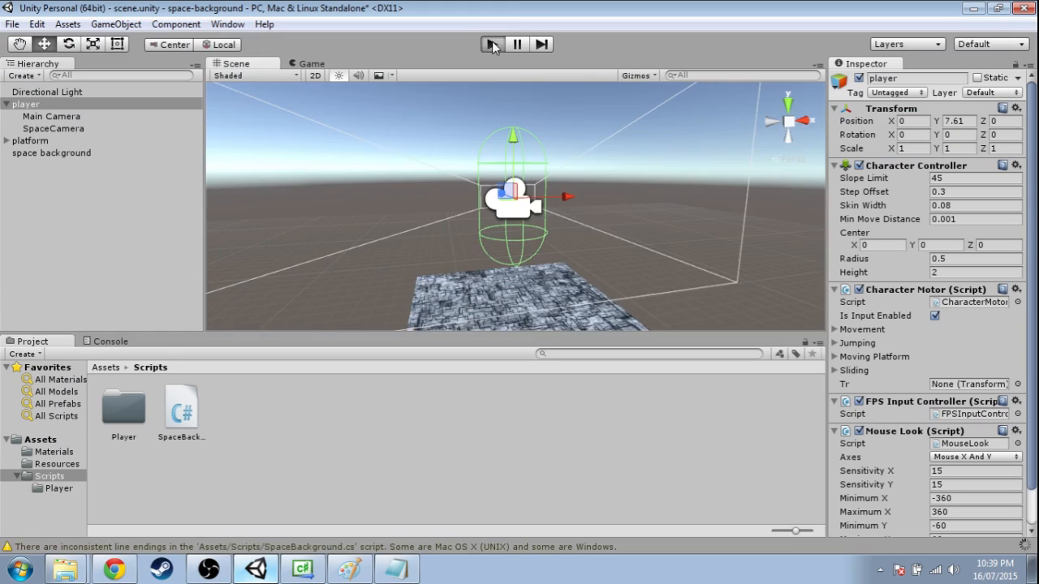
left_click(492, 44)
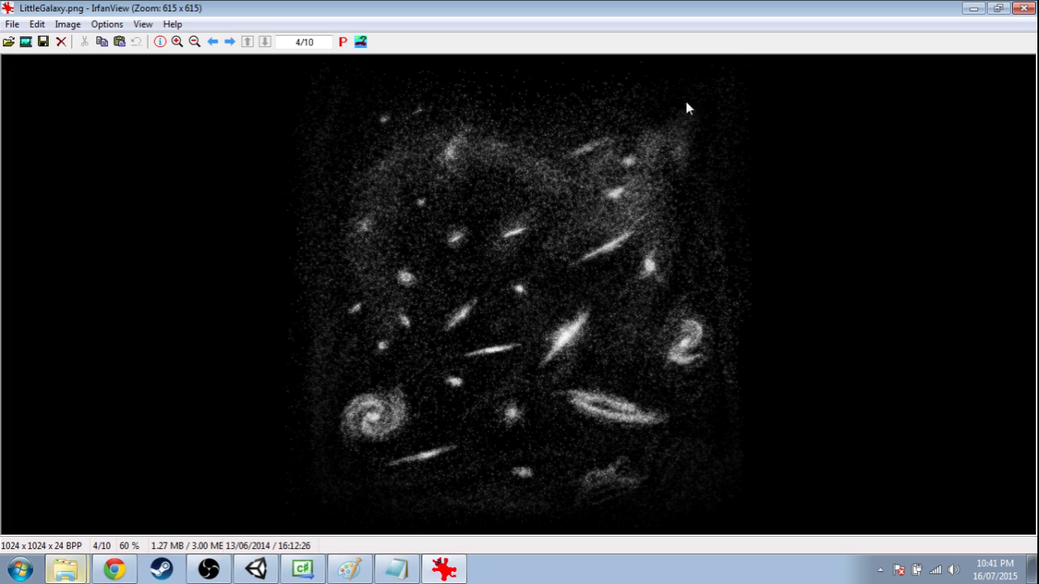
mouse_move(771, 473)
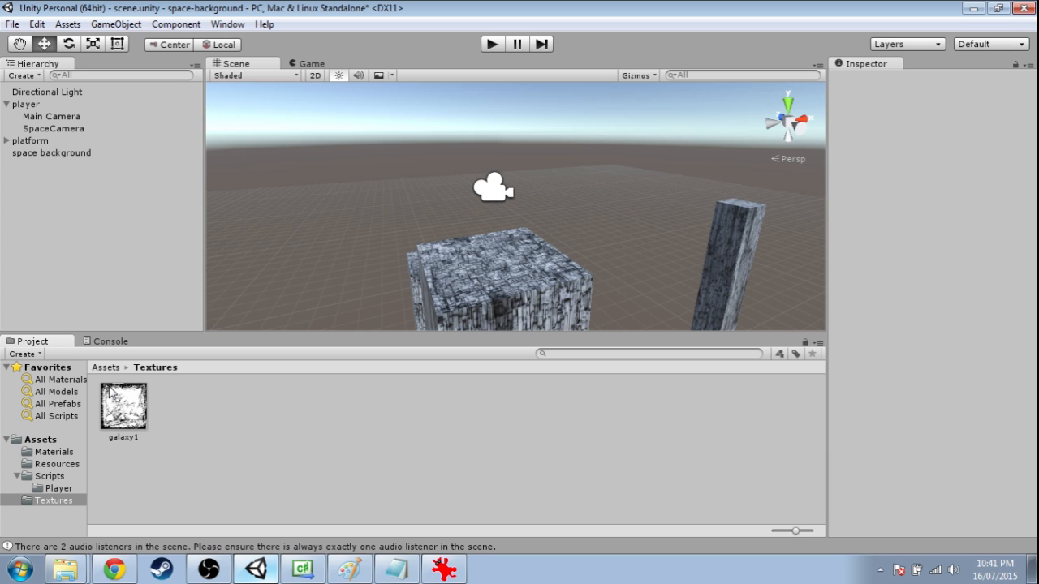
Write a public ObjectInfo class with a public texture field
left_click(303, 568)
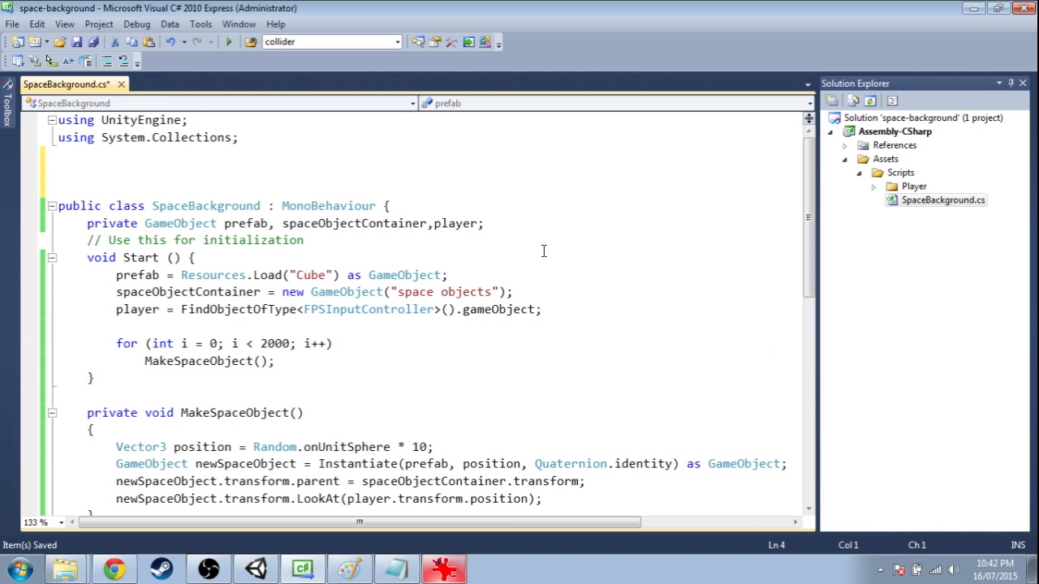
type("public cl")
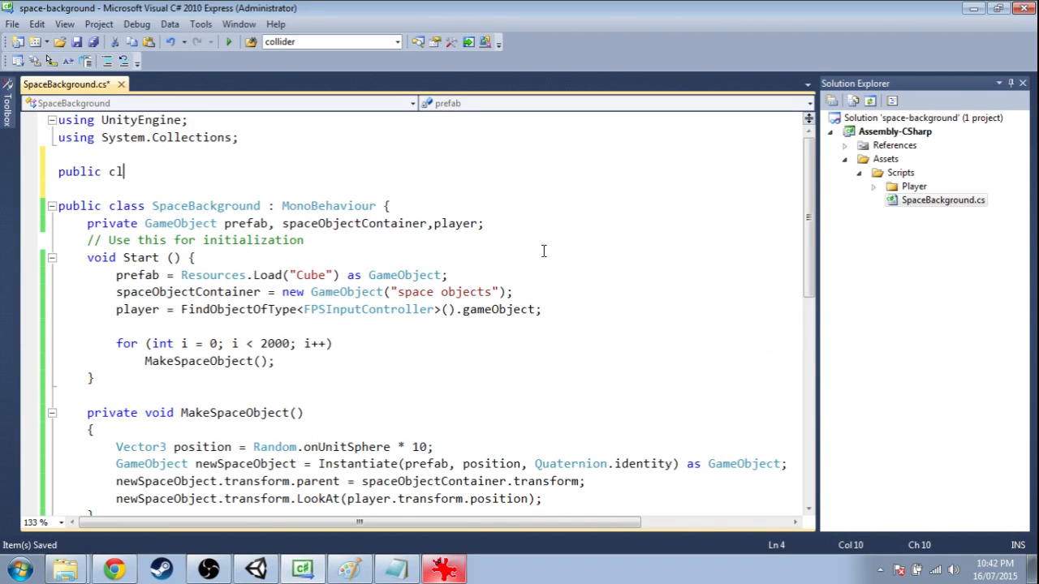
type("ass")
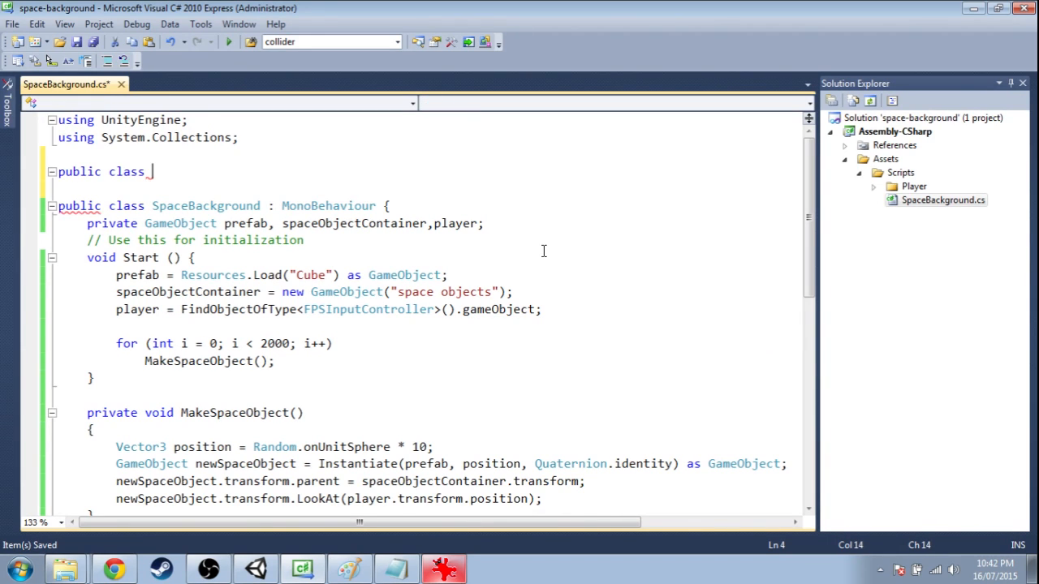
type("ObjectInfoi")
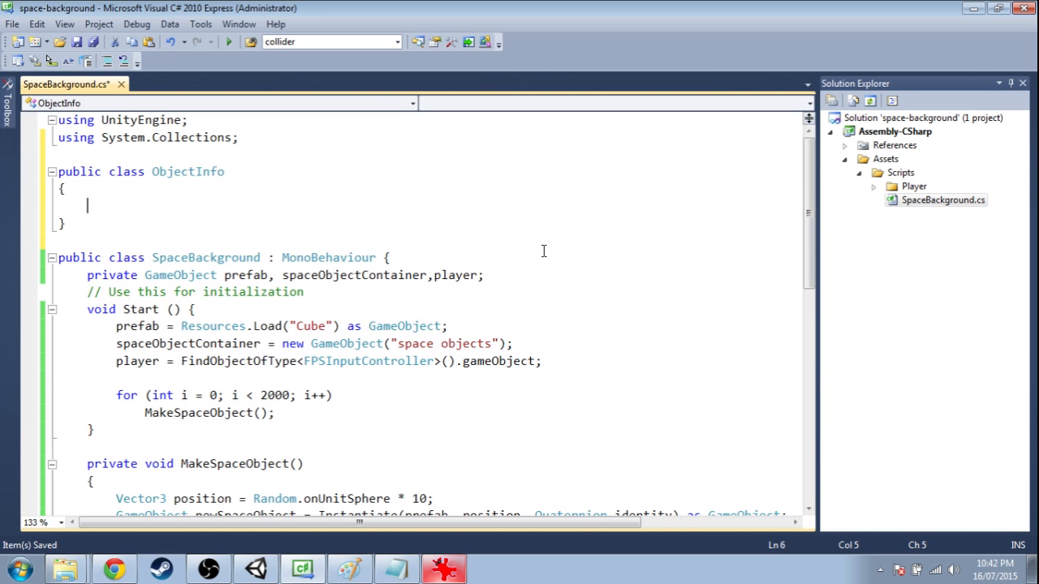
type("public te")
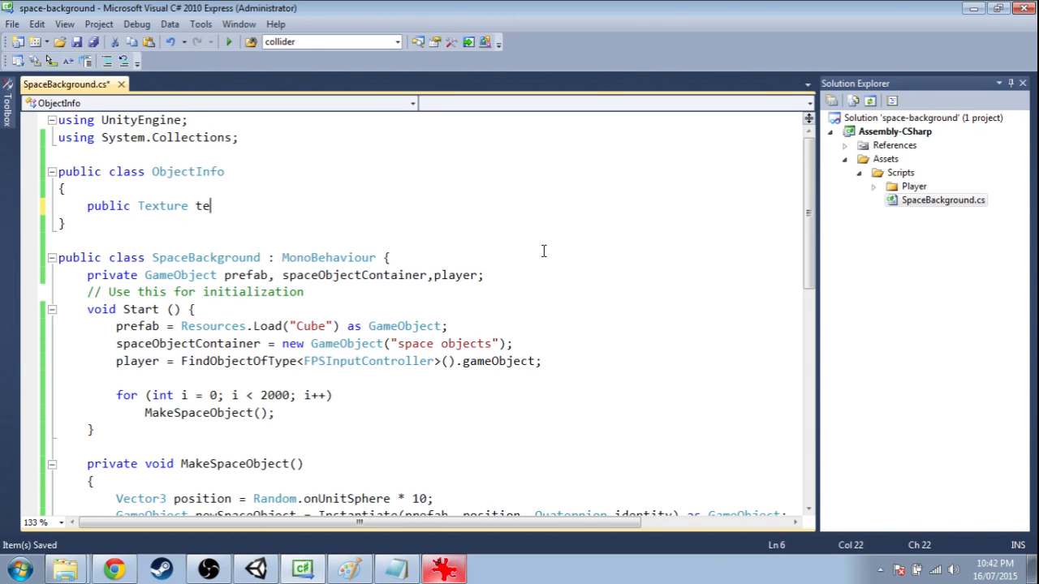
type("xture;")
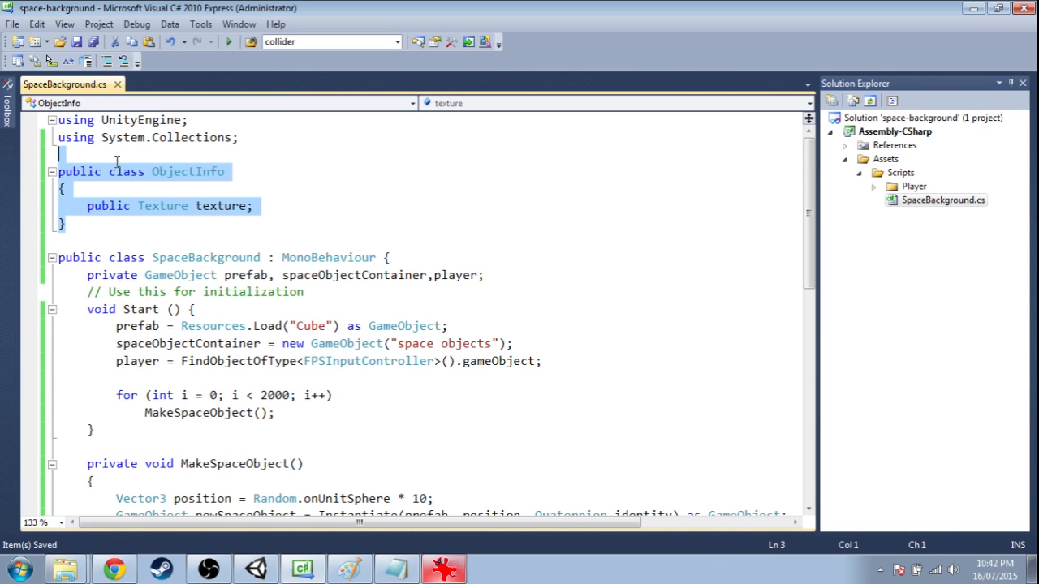
Declare 'public ObjectInfo[] objectInfos;' in SpaceBackground and mark ObjectInfo [System.Serializable]
left_click(147, 205)
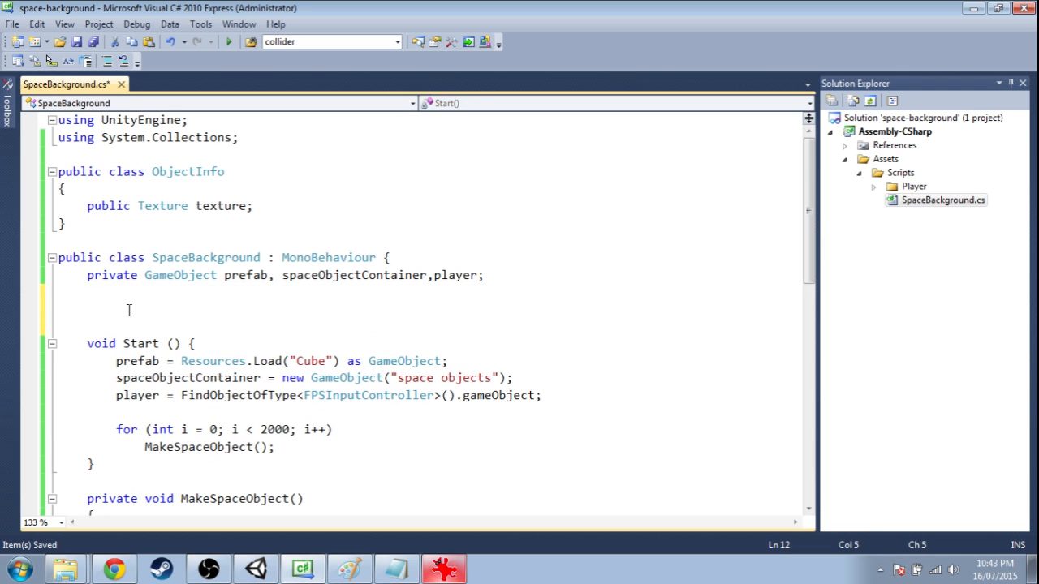
type("public")
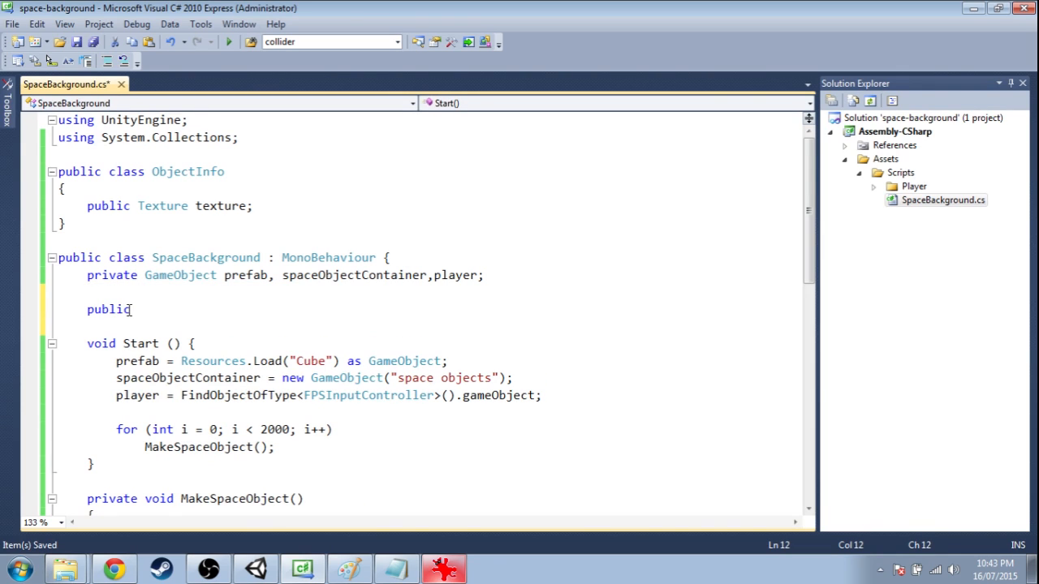
type("ObjectInfo")
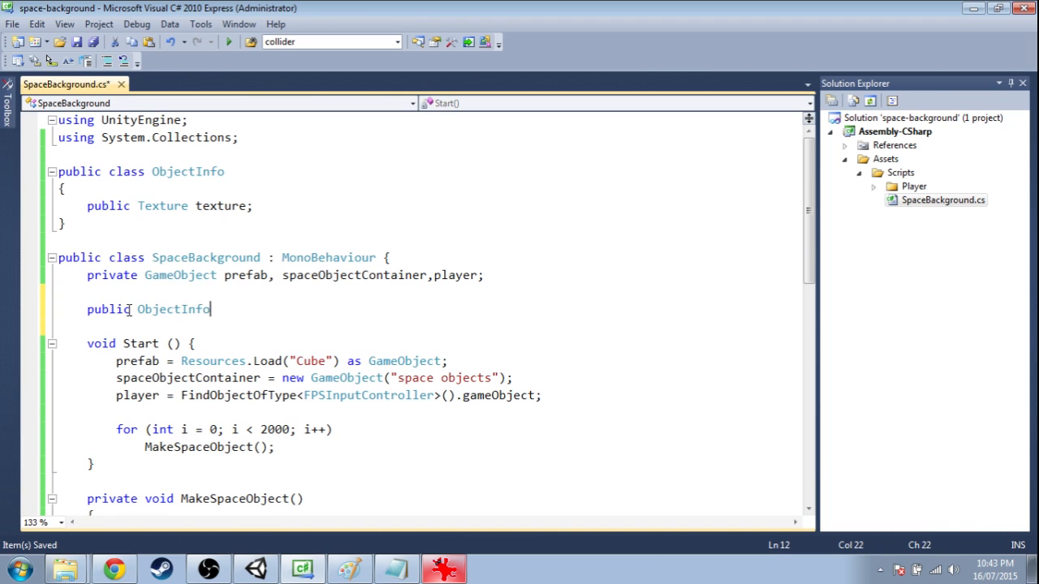
type("objectInf")
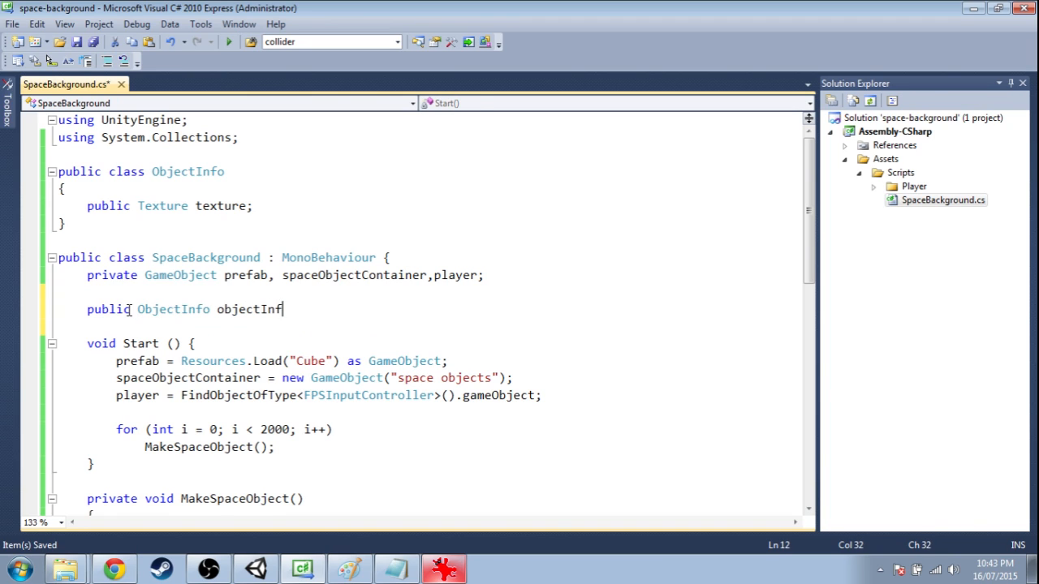
type("os;")
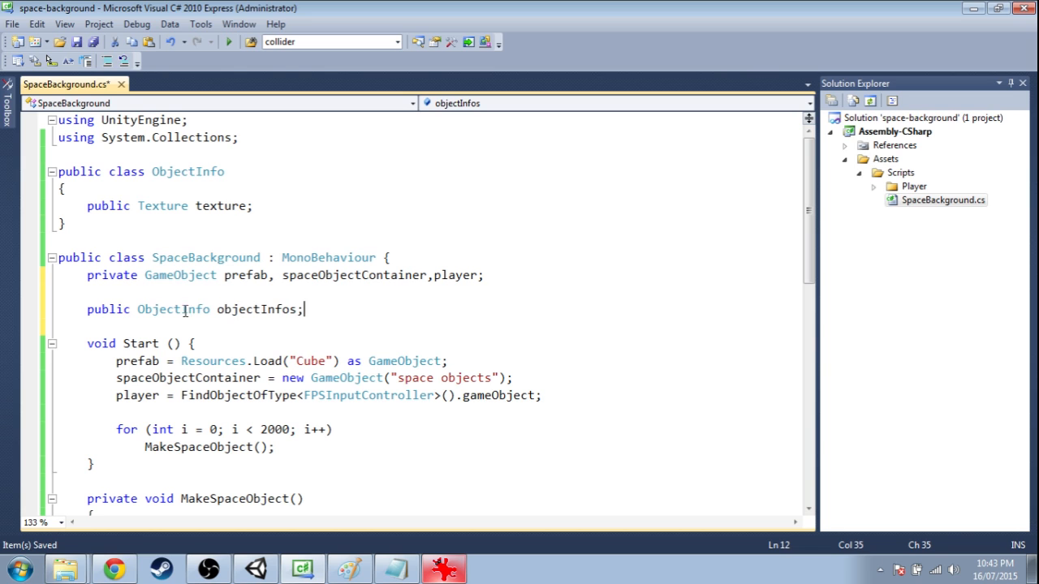
type("[]")
type("[")
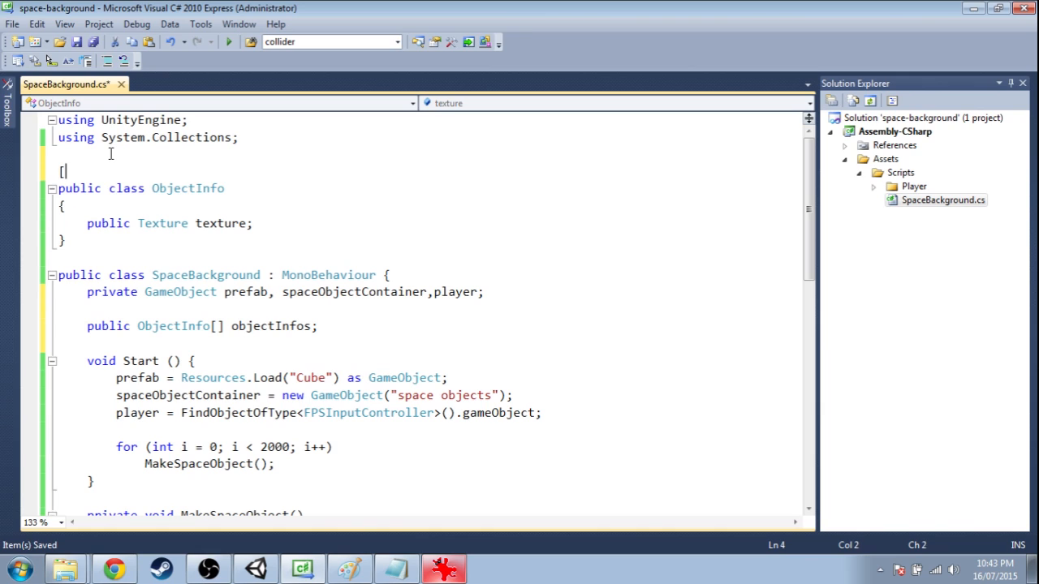
type("System.Serializable")
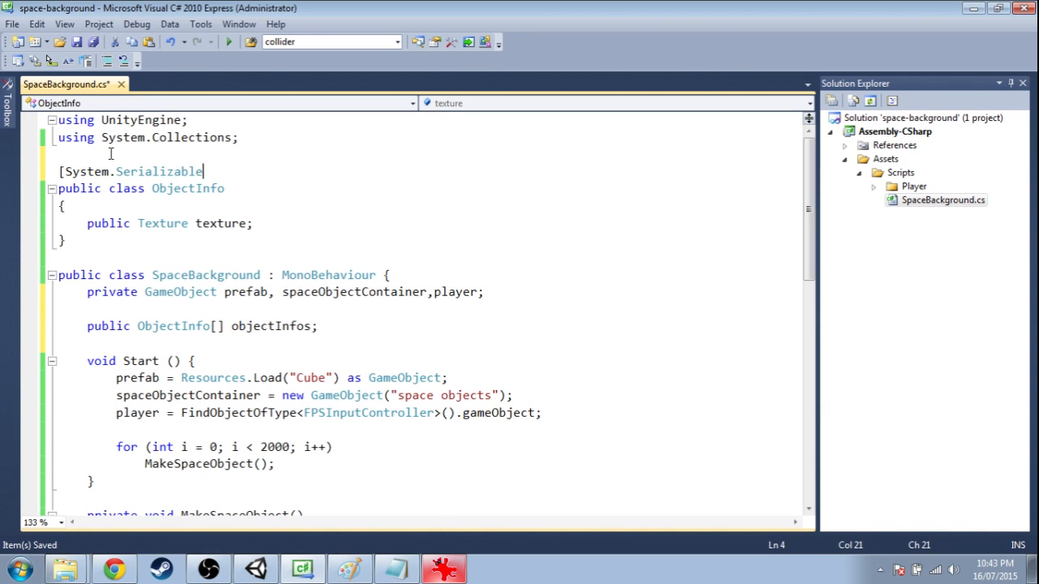
type("]")
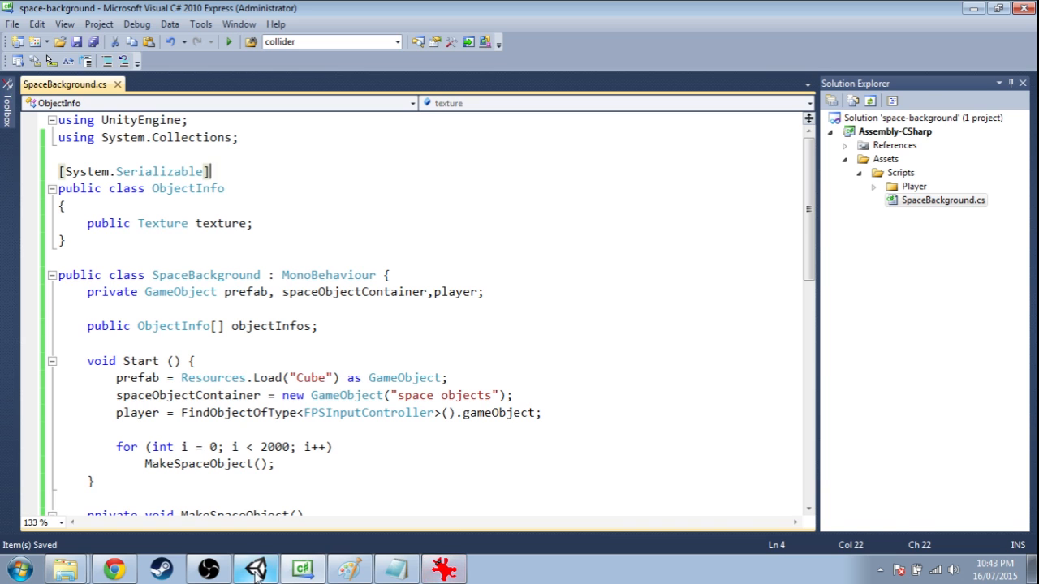
Drag galaxy1 from Assets/Textures into Element 0's Texture on the space background object
left_click(255, 568)
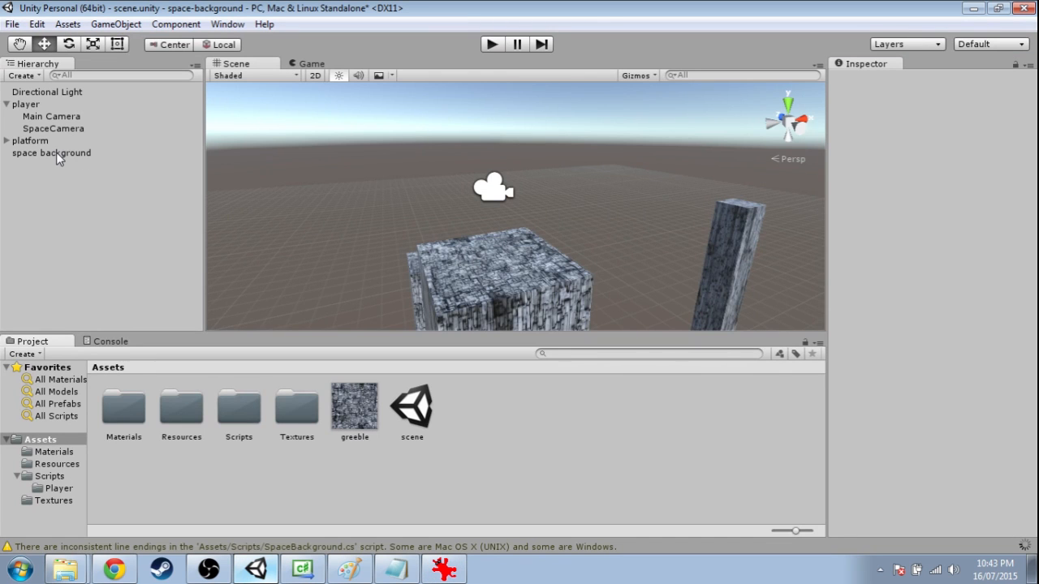
left_click(51, 153)
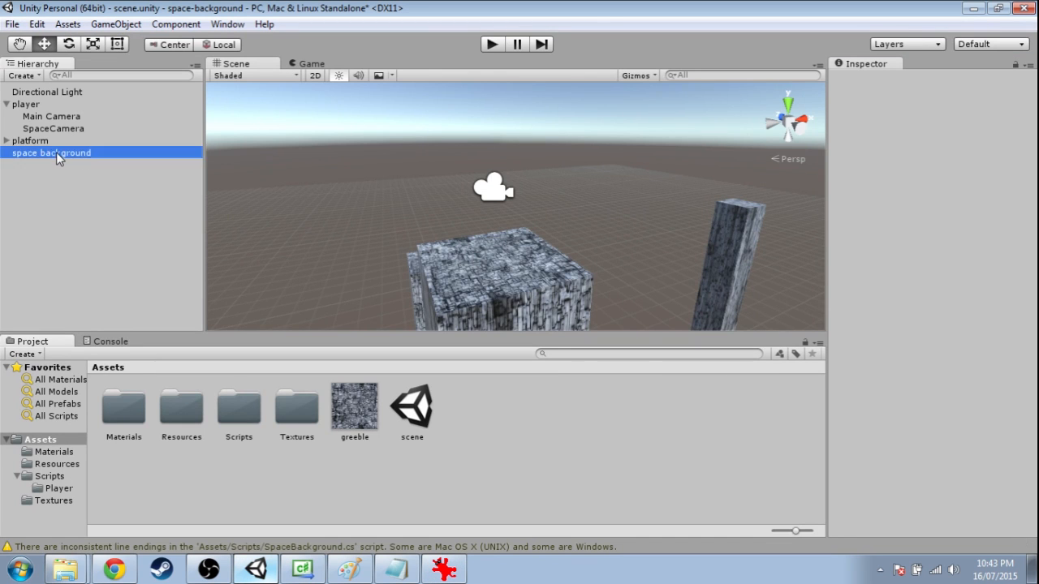
left_click(51, 153)
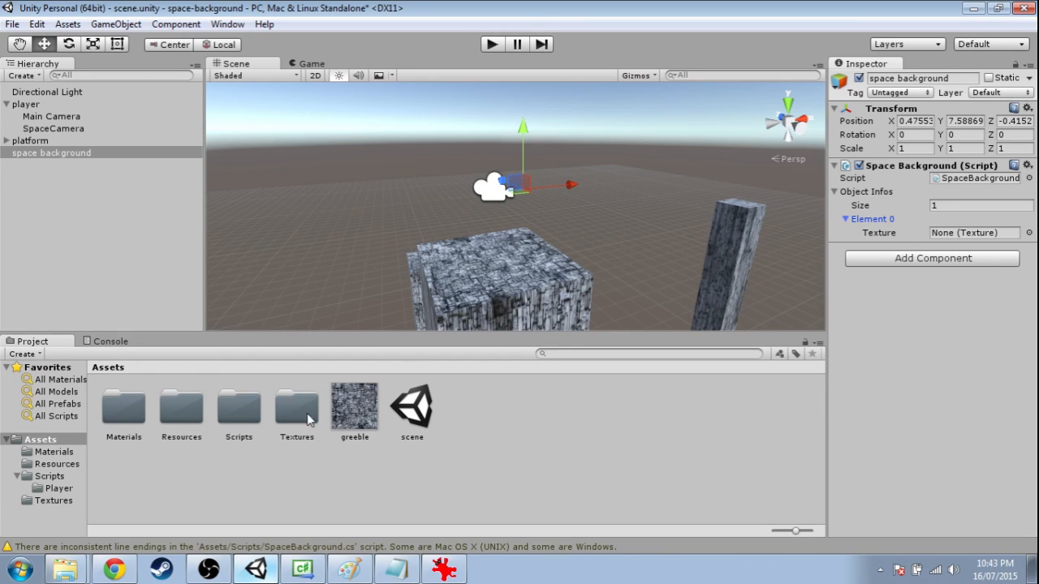
double_click(296, 405)
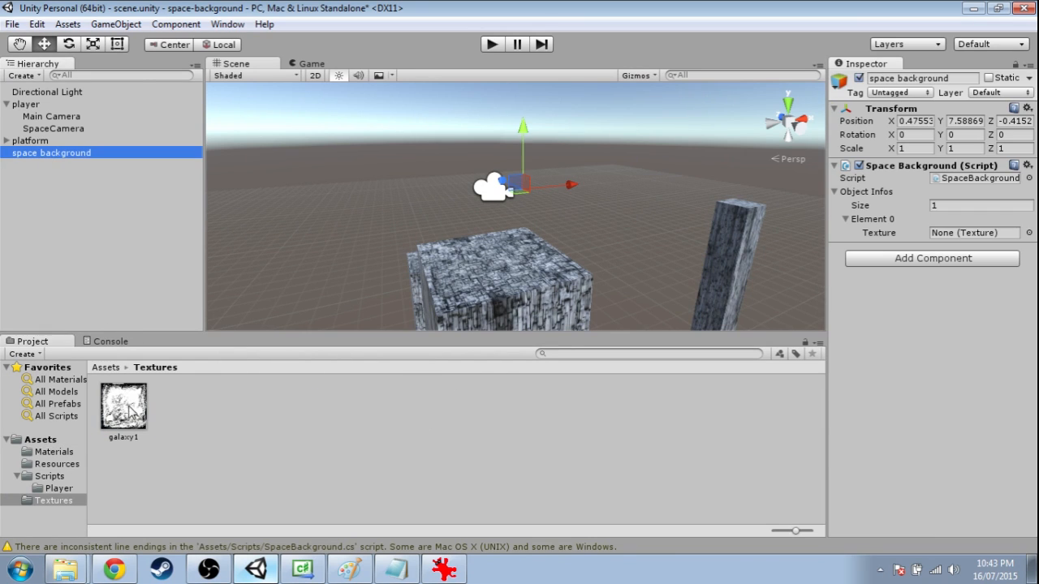
left_click_drag(124, 406, 974, 233)
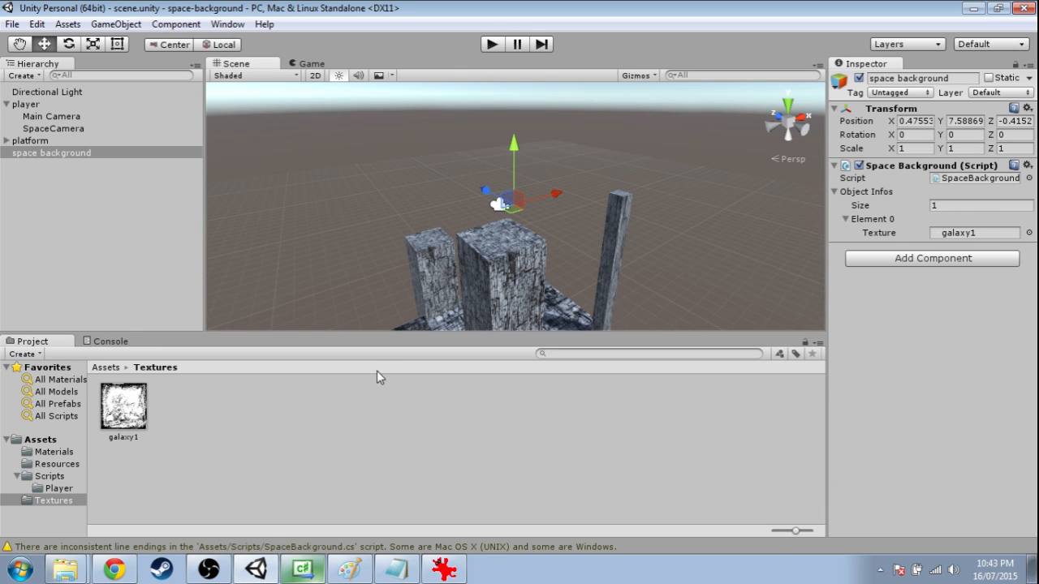
mouse_move(421, 195)
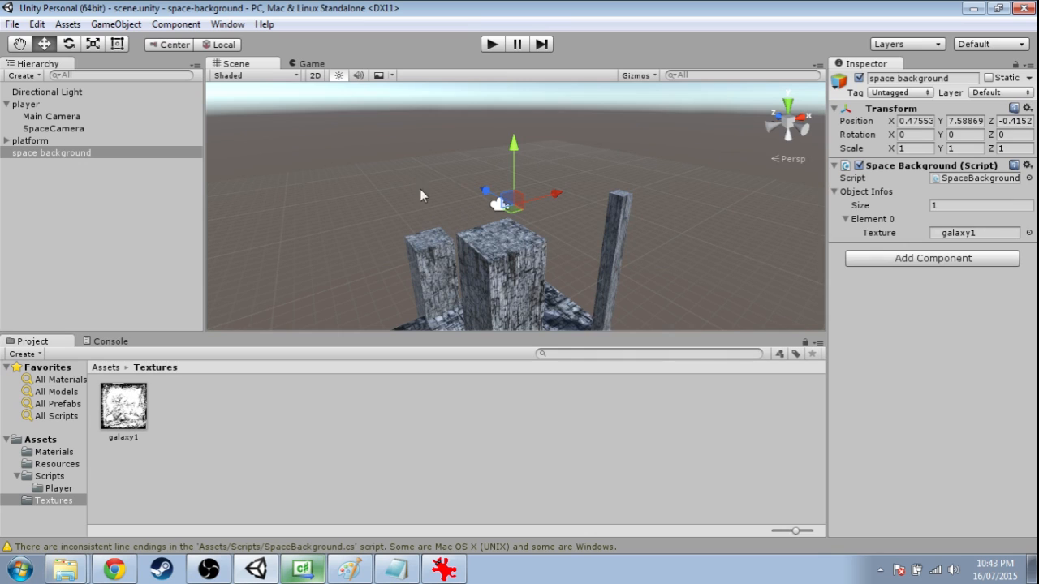
left_click(116, 24)
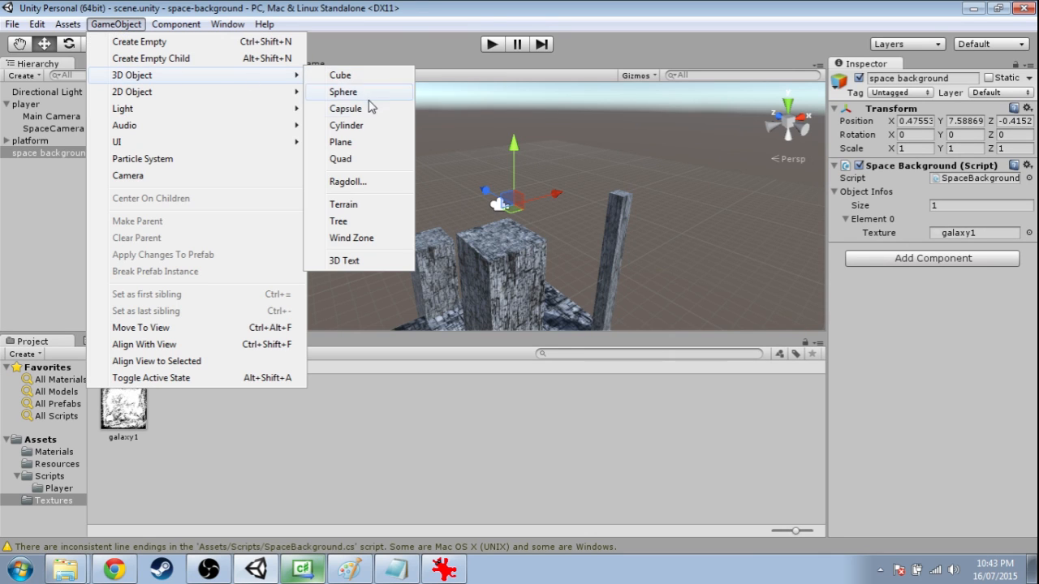
left_click(341, 142)
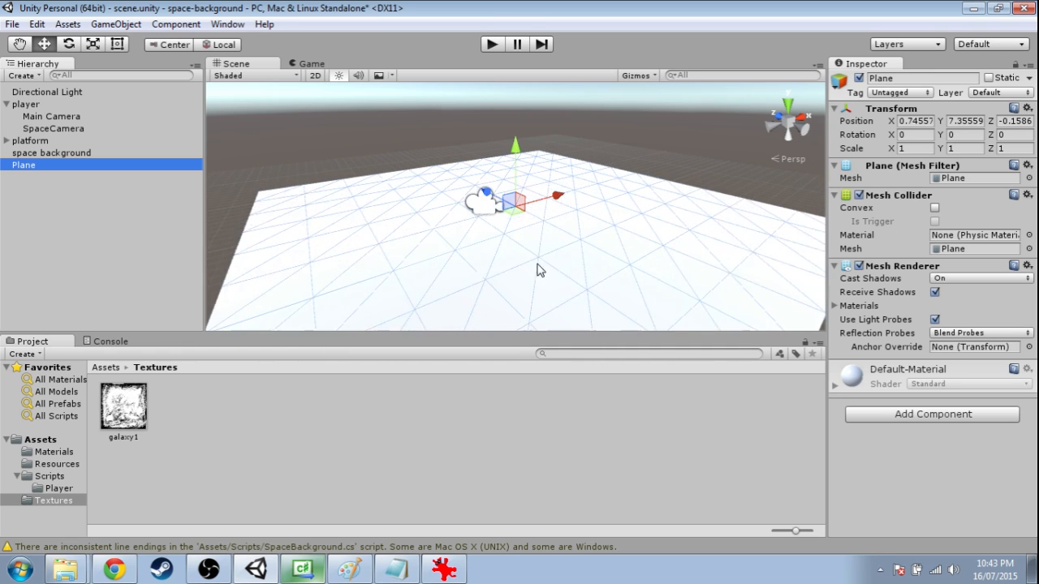
left_click_drag(542, 270, 557, 199)
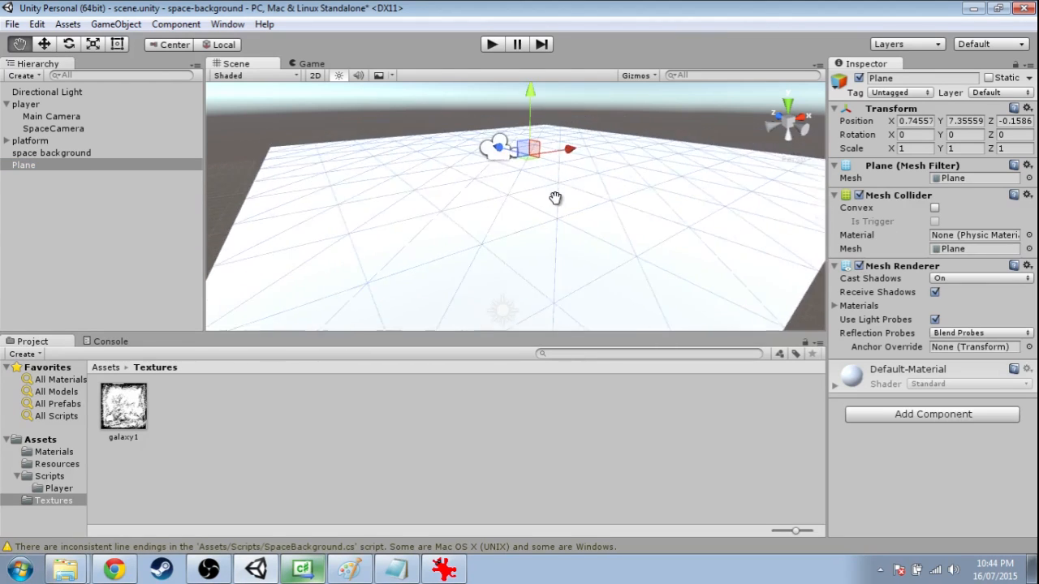
left_click_drag(556, 198, 651, 220)
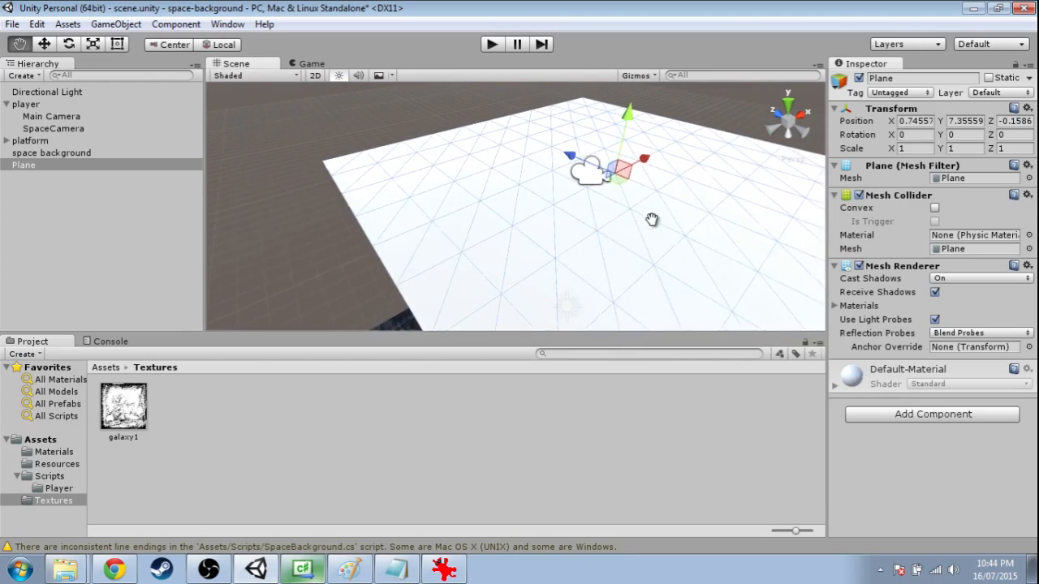
left_click_drag(652, 219, 543, 187)
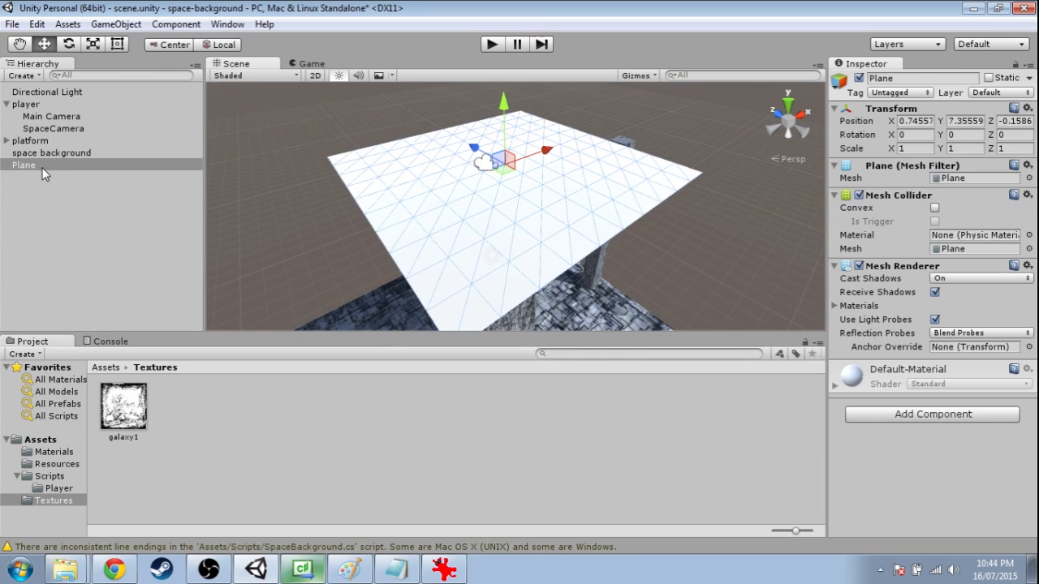
left_click(23, 164)
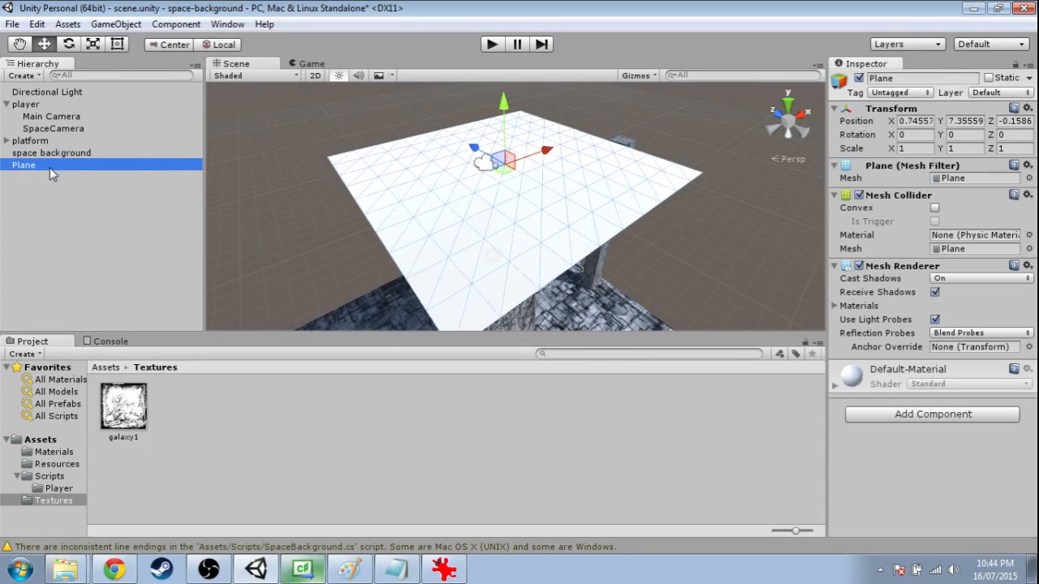
left_click_drag(512, 203, 519, 236)
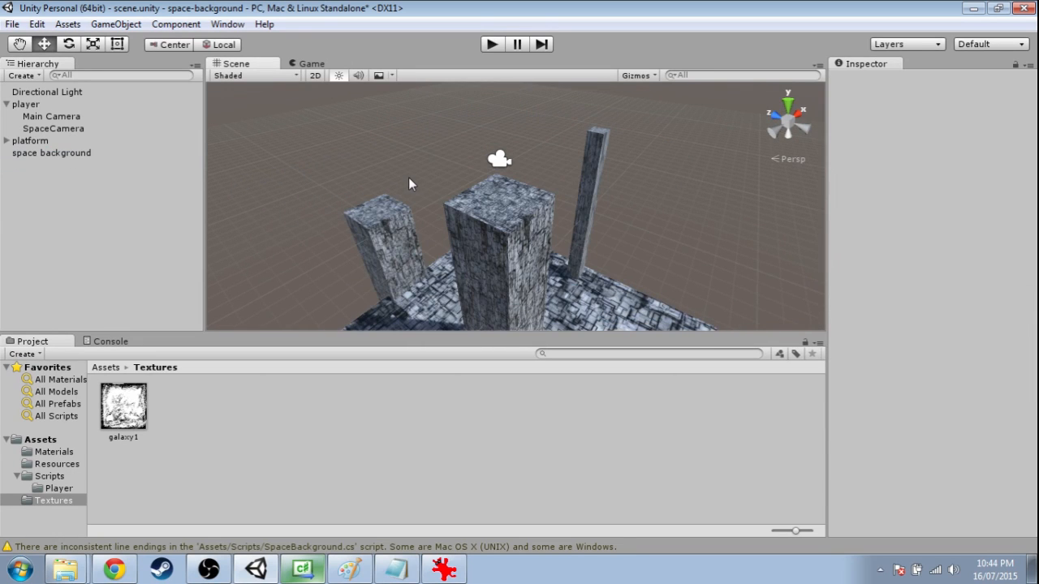
Delete Blender's default objects, add a plane, and unwrap it with Smart UV Project
left_click(490, 568)
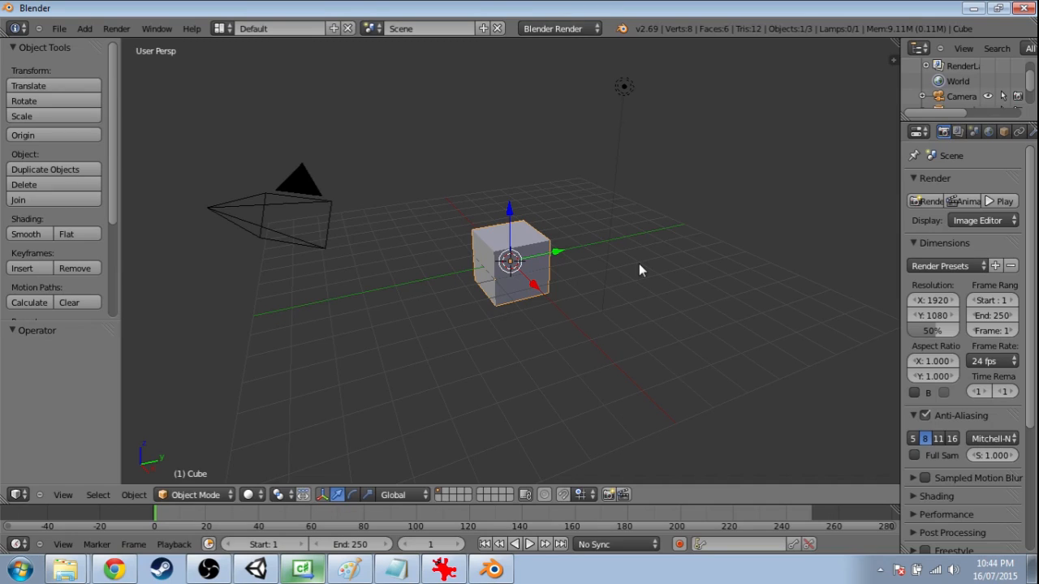
mouse_move(649, 235)
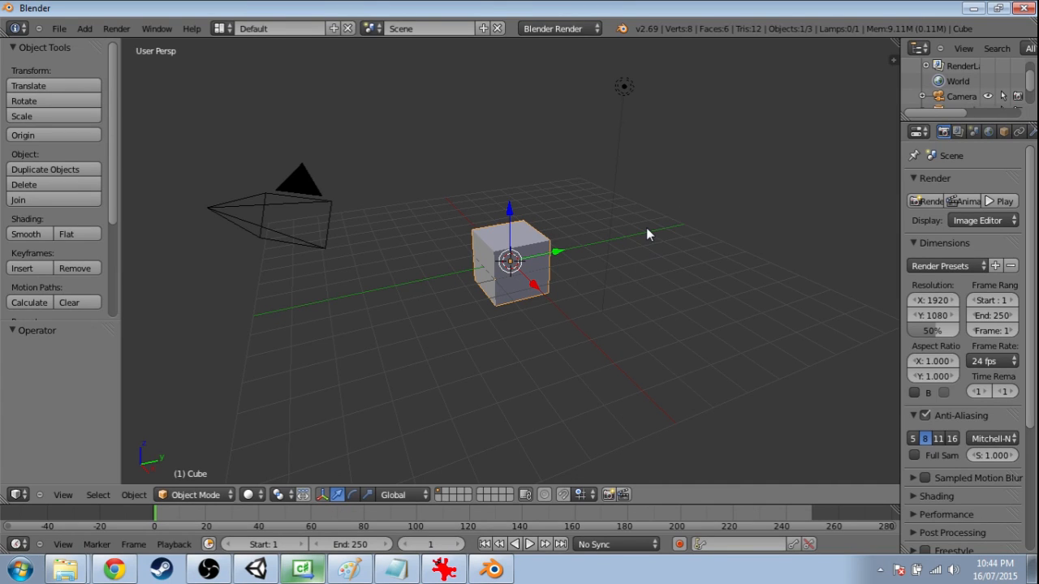
key("a")
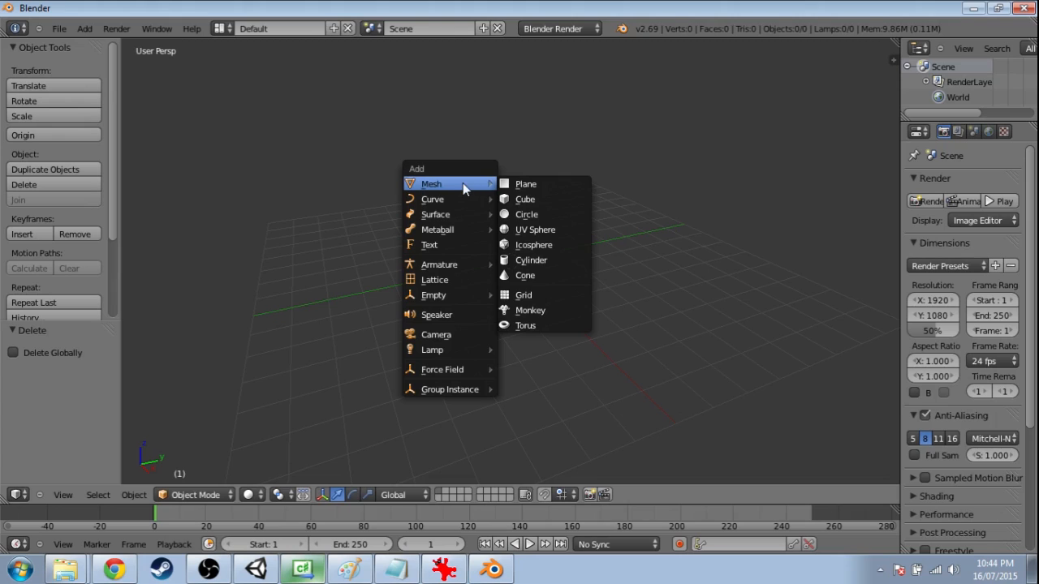
left_click(526, 184)
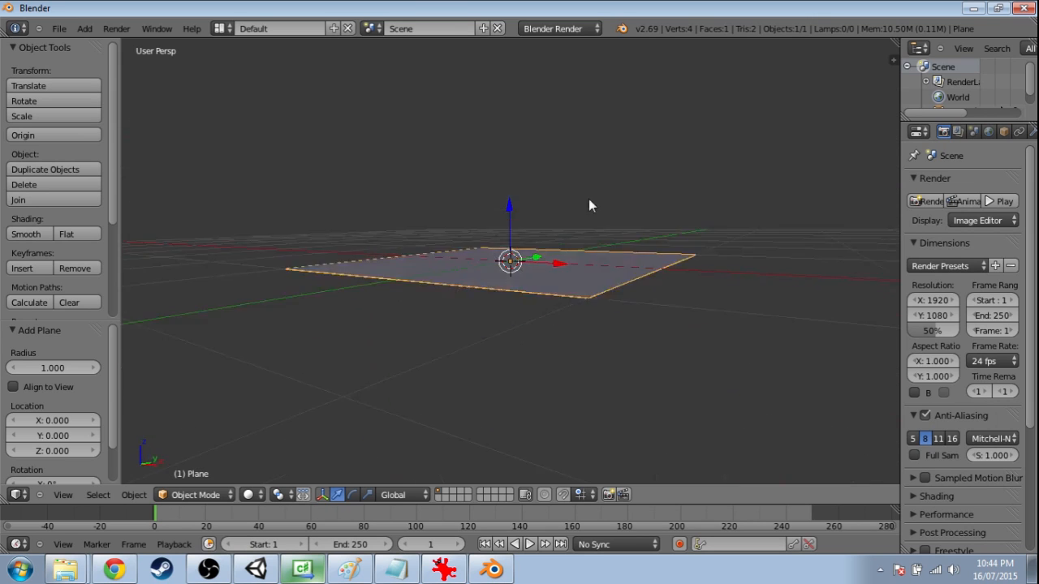
left_click_drag(591, 205, 625, 238)
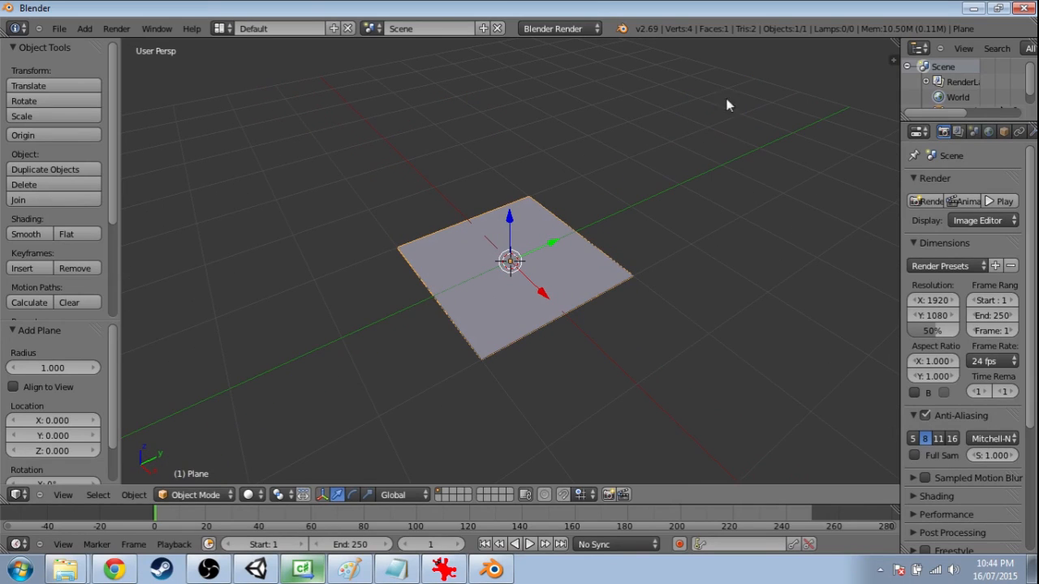
mouse_move(737, 37)
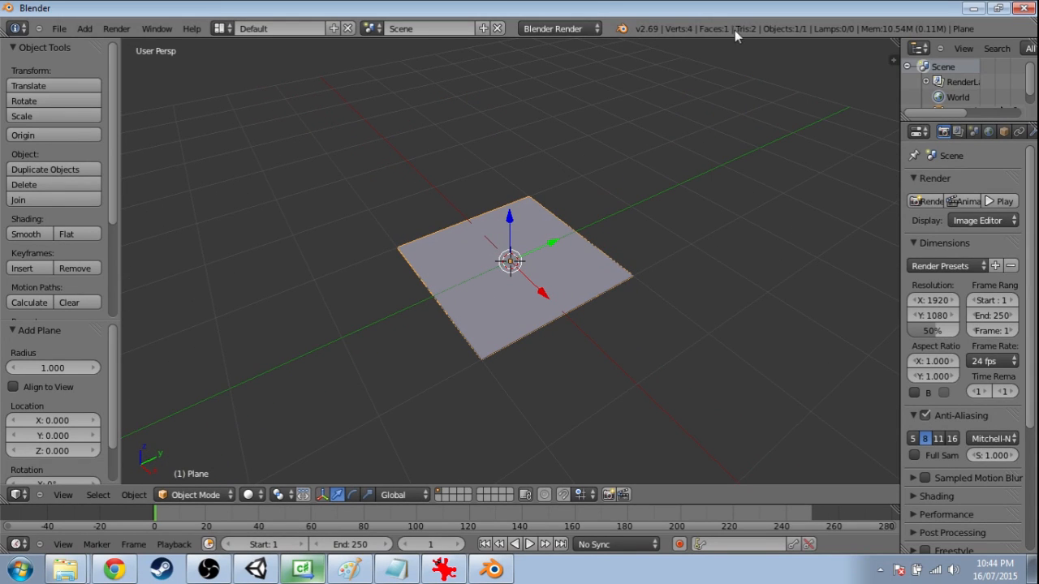
mouse_move(637, 215)
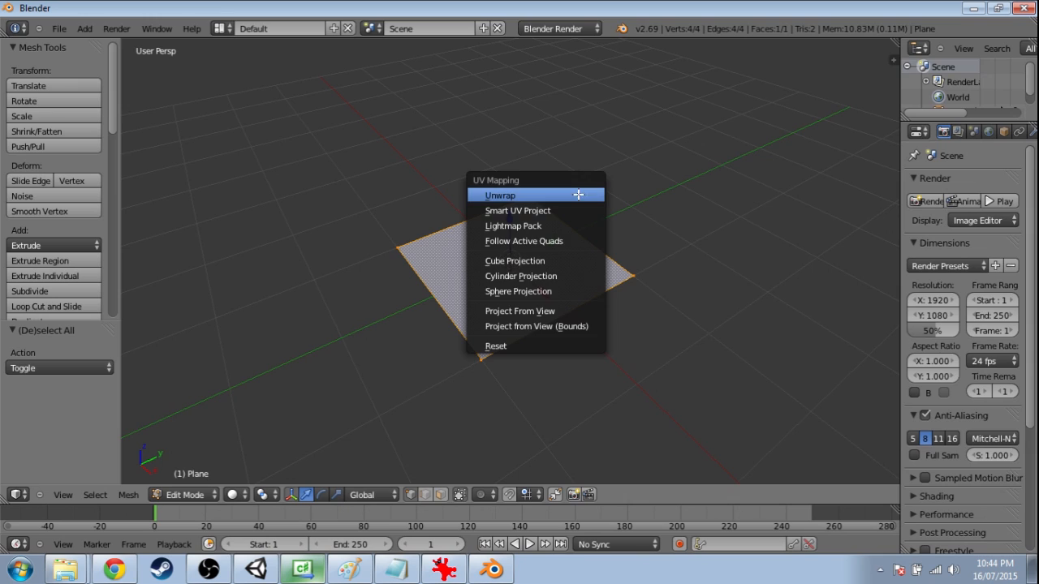
left_click(518, 211)
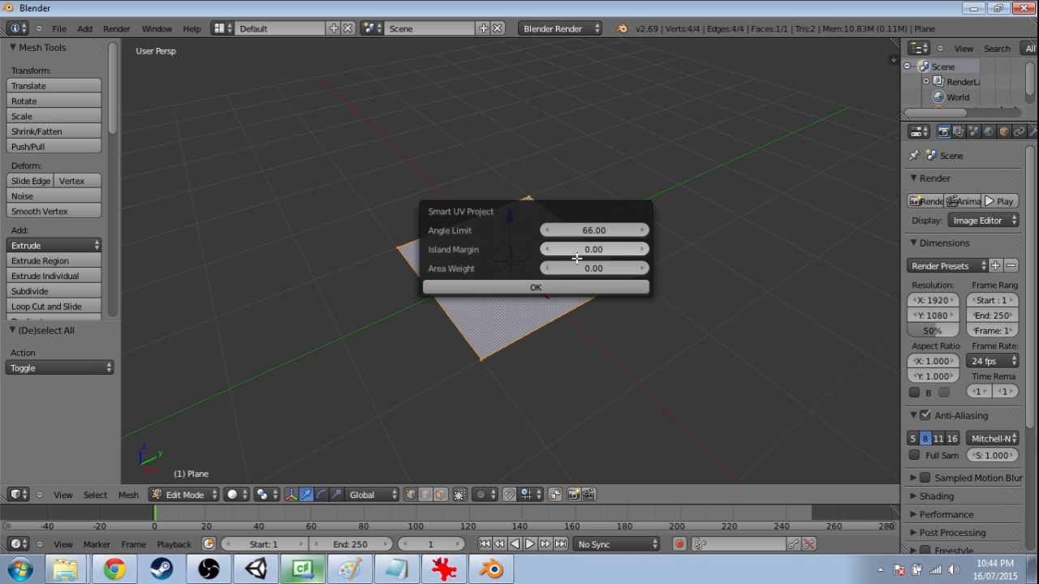
left_click(535, 287)
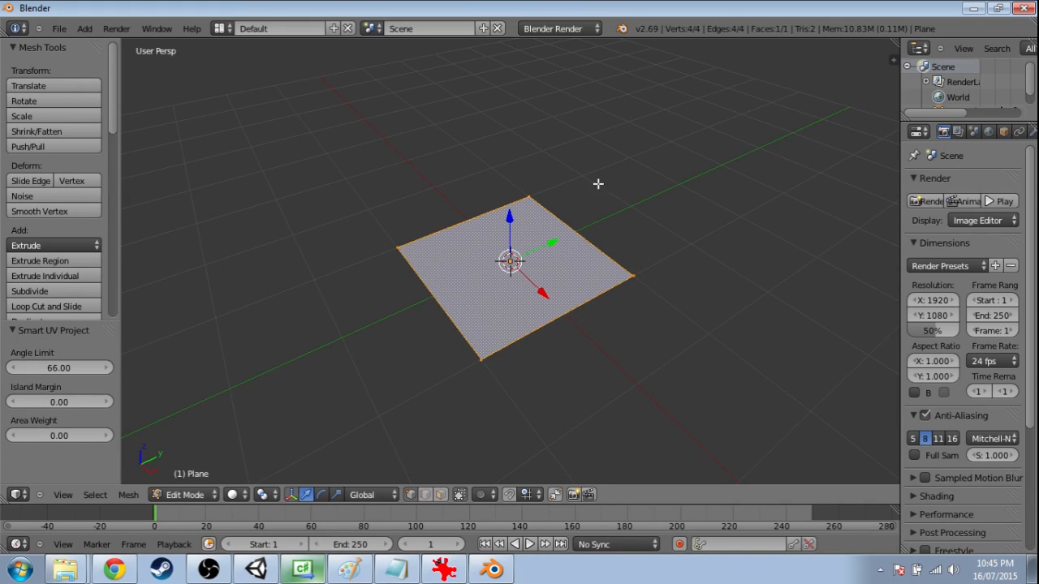
left_click(194, 495)
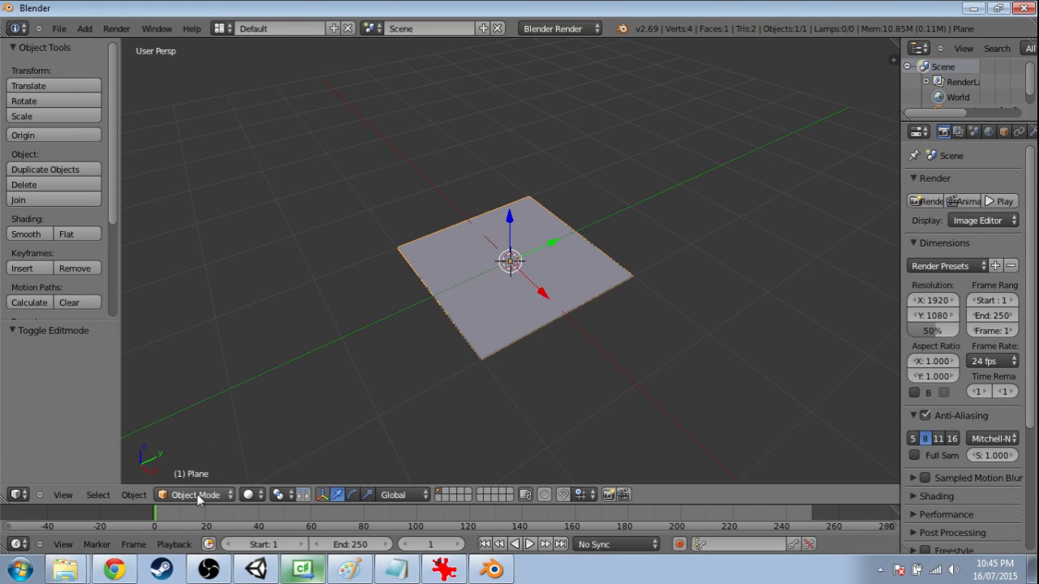
mouse_move(354, 206)
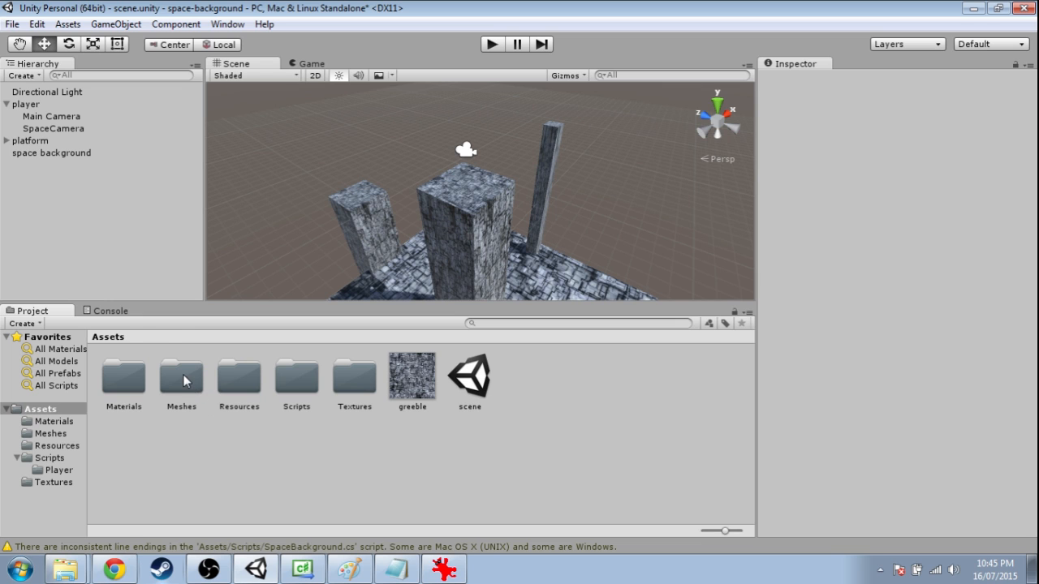
Drag the quad mesh from Assets/Meshes into the scene and apply the galaxy1 texture
double_click(181, 377)
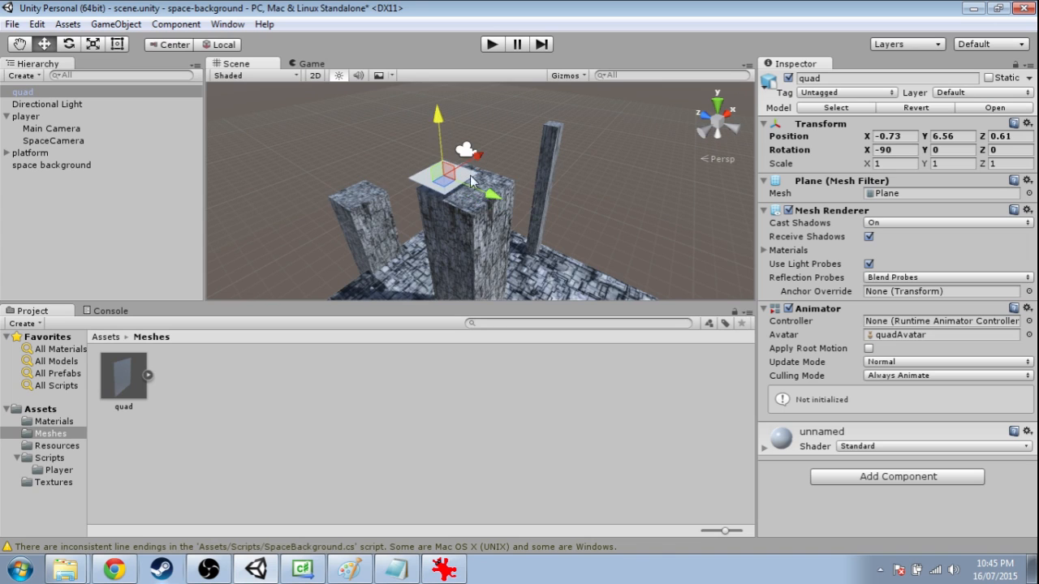
left_click_drag(470, 179, 528, 223)
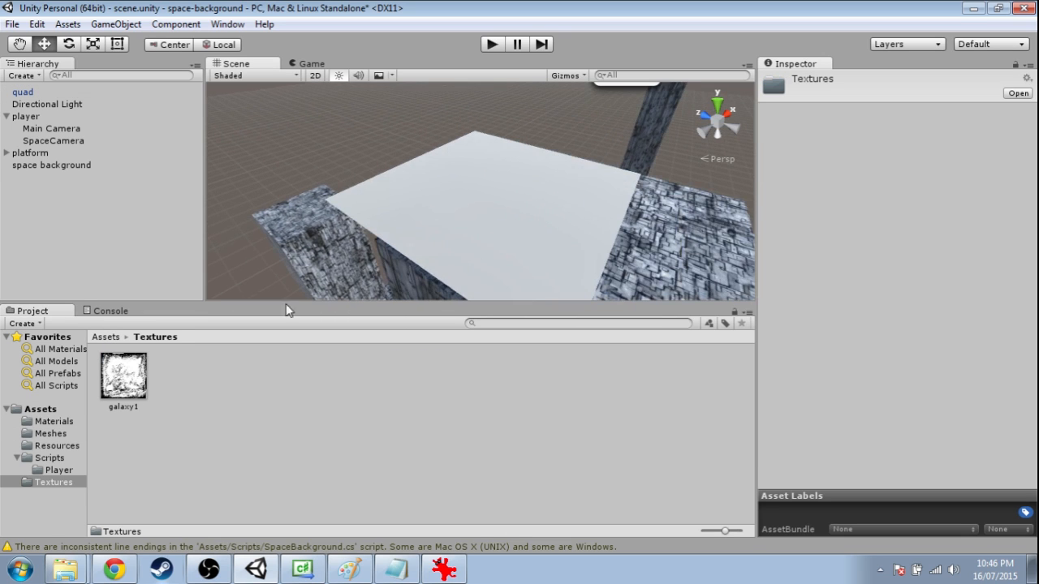
left_click(477, 196)
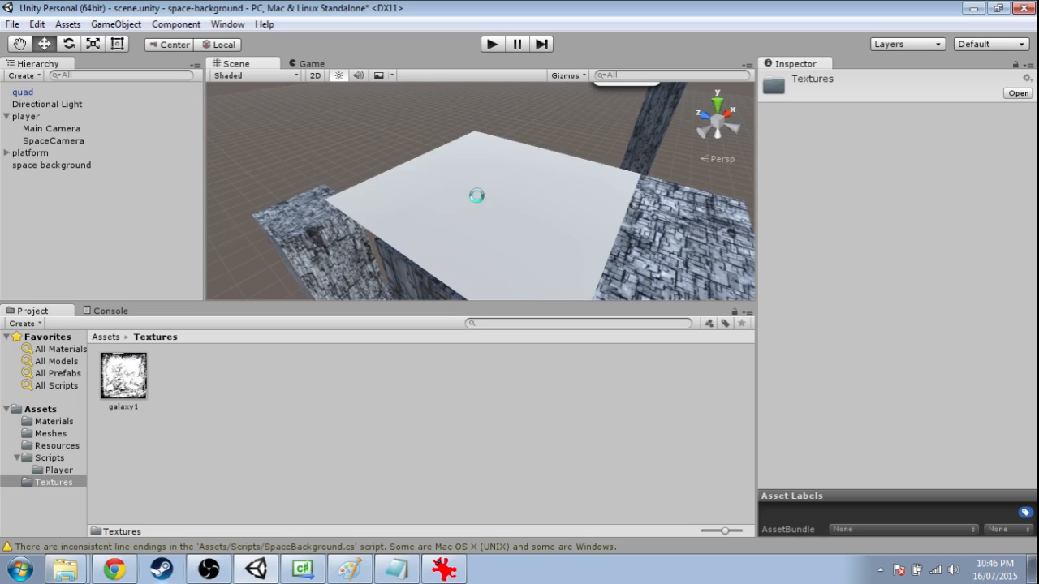
left_click_drag(476, 196, 552, 191)
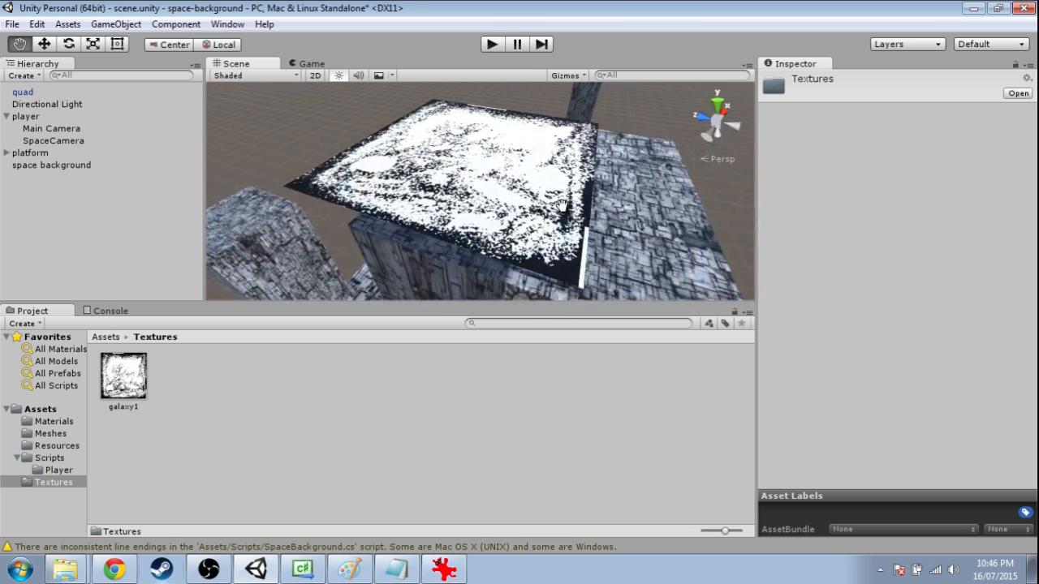
left_click(22, 92)
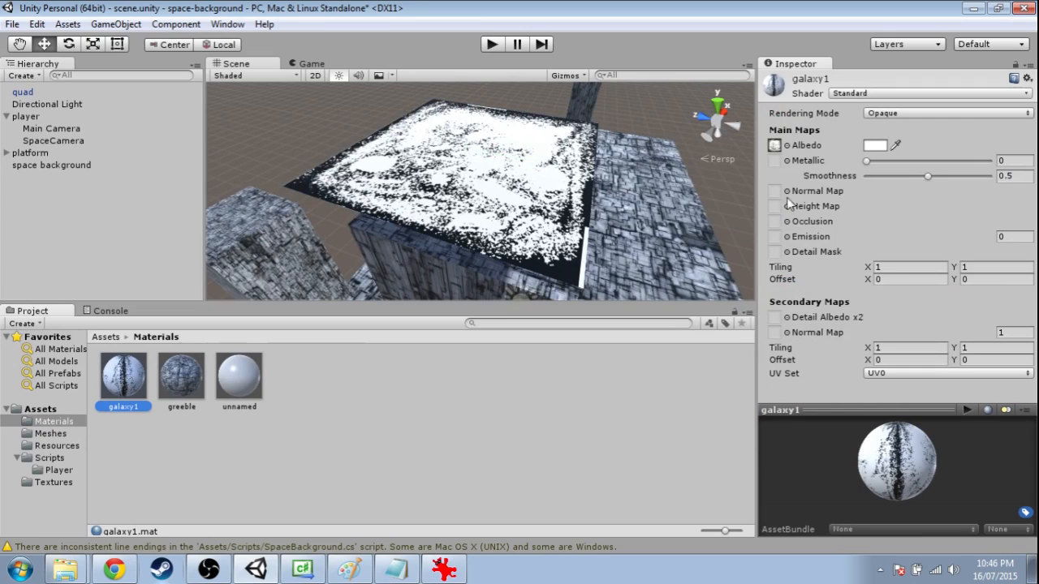
Switch the galaxy1 material to the Unlit/Transparent shader and check the quad in the view
left_click(929, 93)
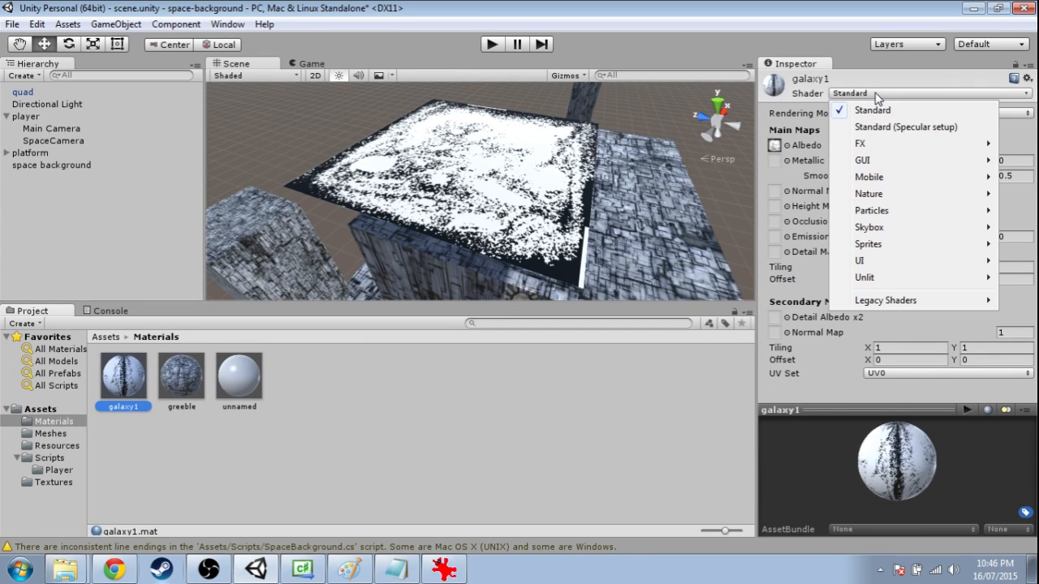
mouse_move(880, 277)
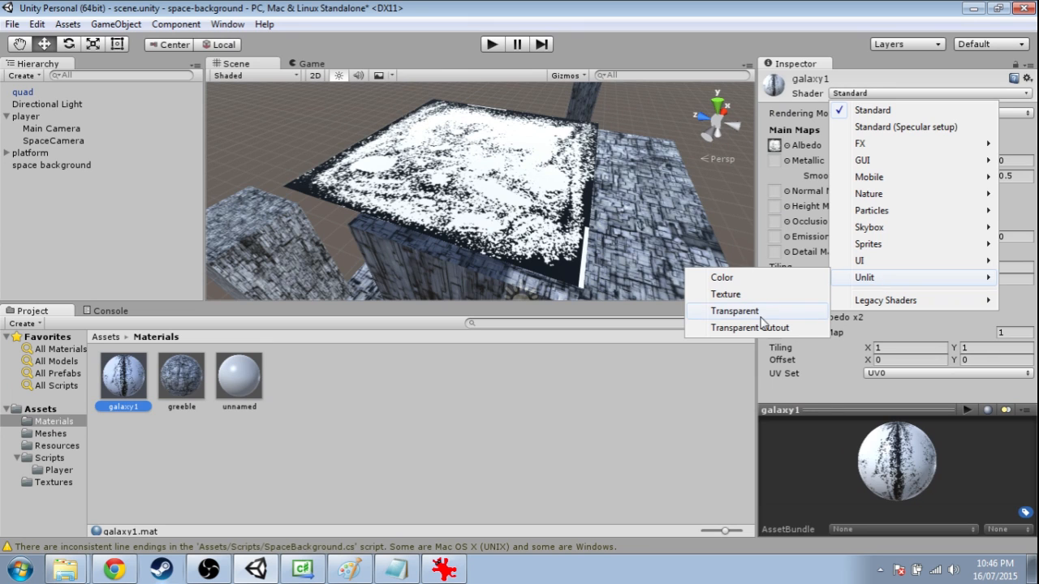
left_click(733, 311)
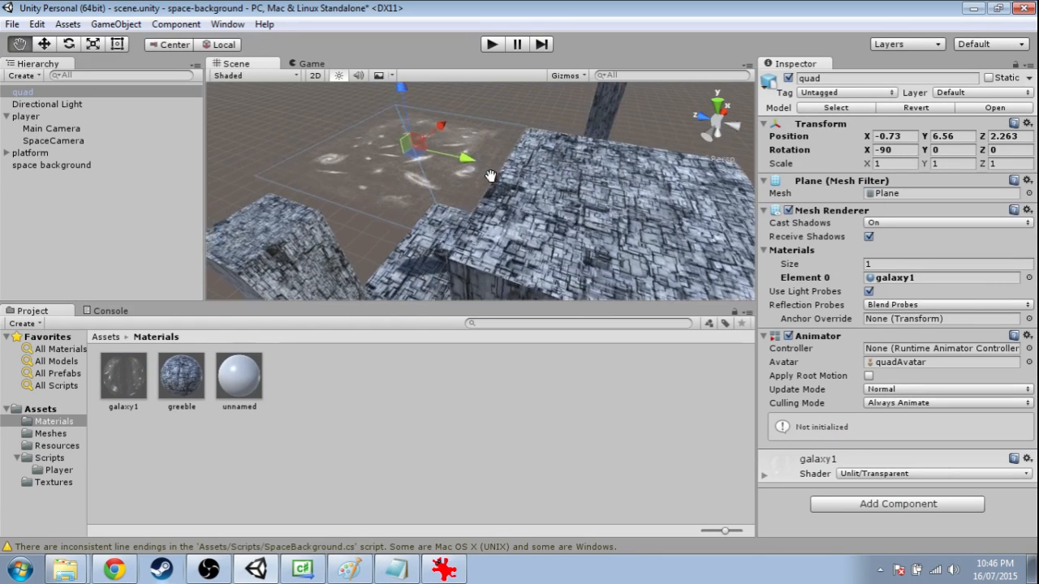
left_click_drag(489, 176, 575, 211)
type("space object")
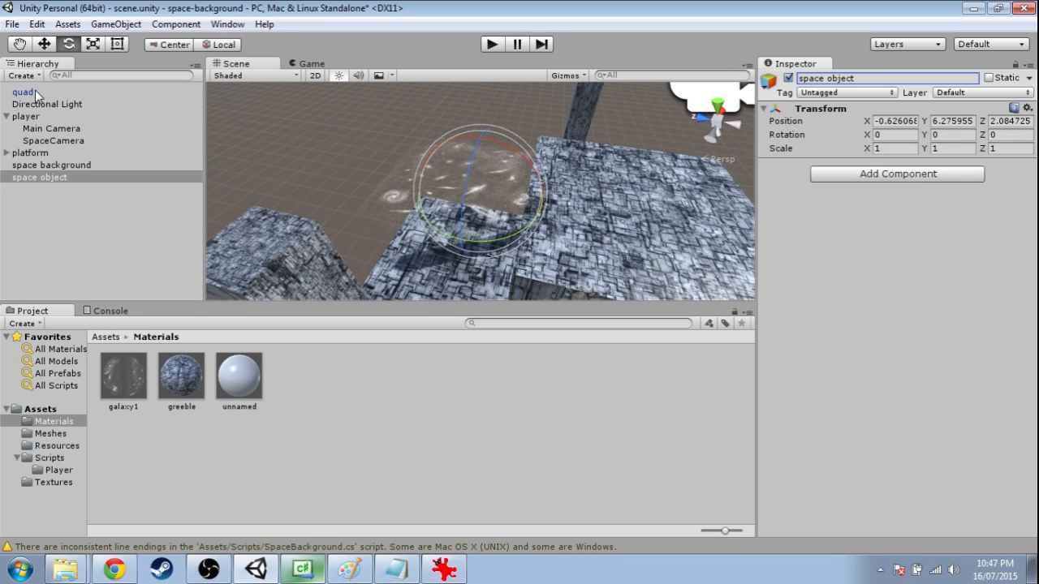
Nest the quad under space object at zero position, then move the prefab into Resources
left_click(24, 177)
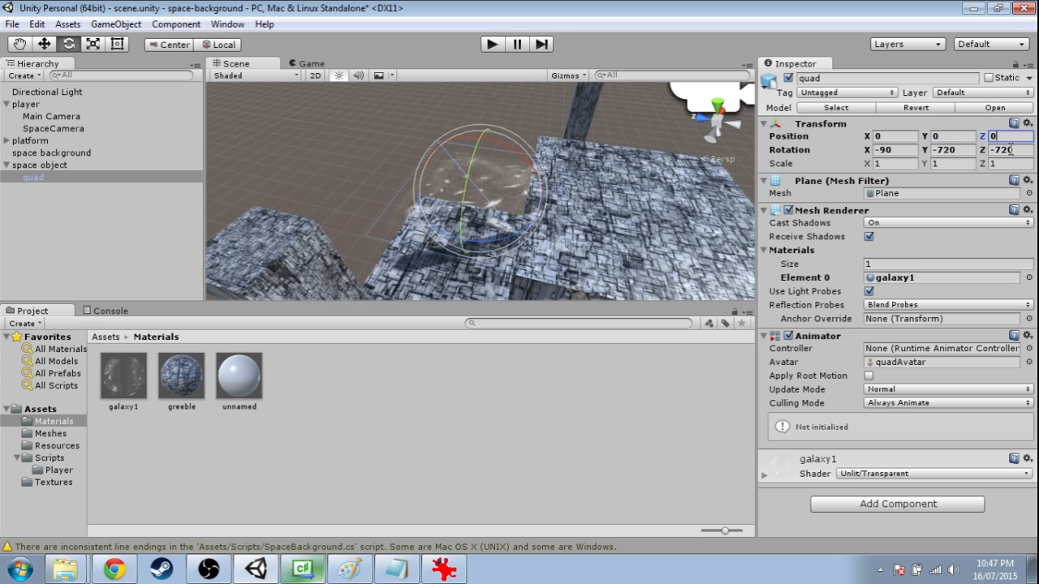
left_click(39, 164)
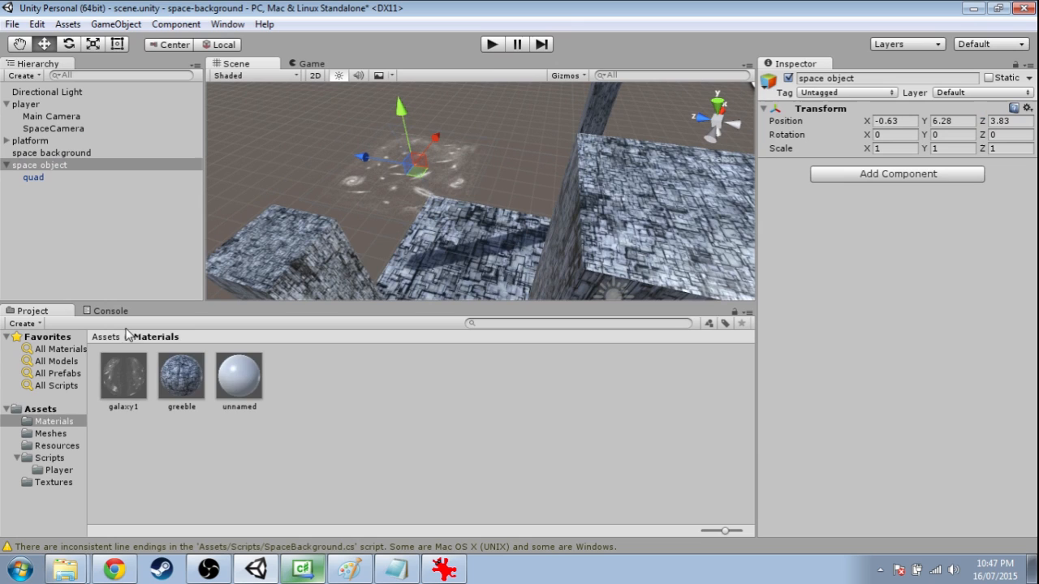
left_click(57, 446)
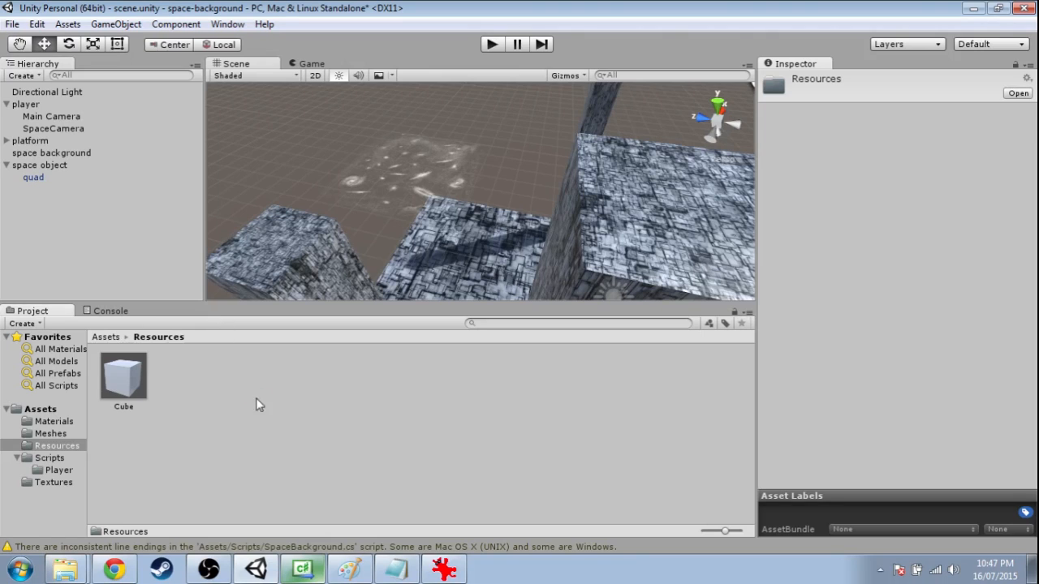
left_click(39, 165)
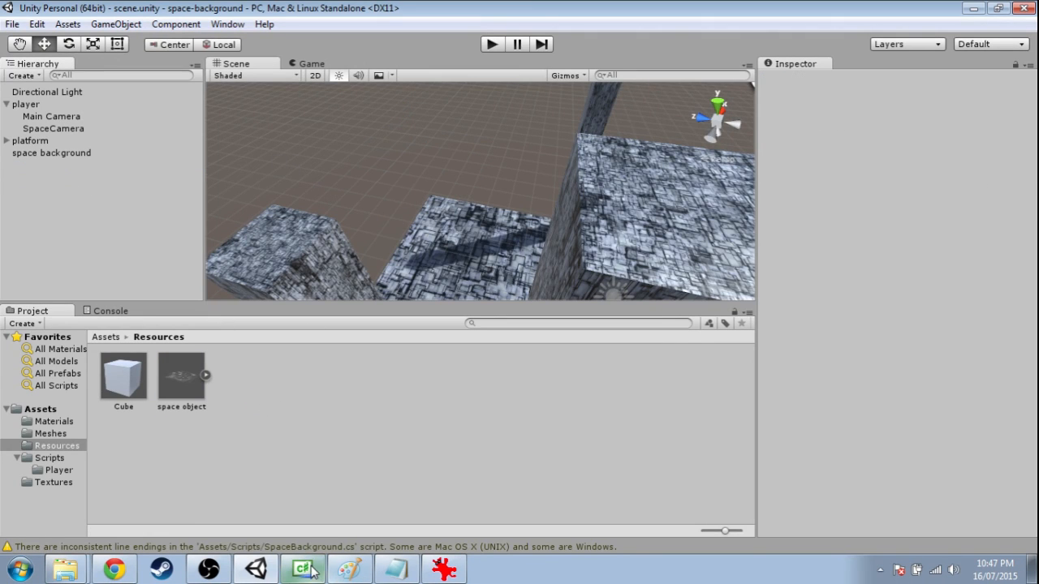
Change the Resources.Load name in SpaceBackground.cs from "Cube" to "space object"
left_click(302, 568)
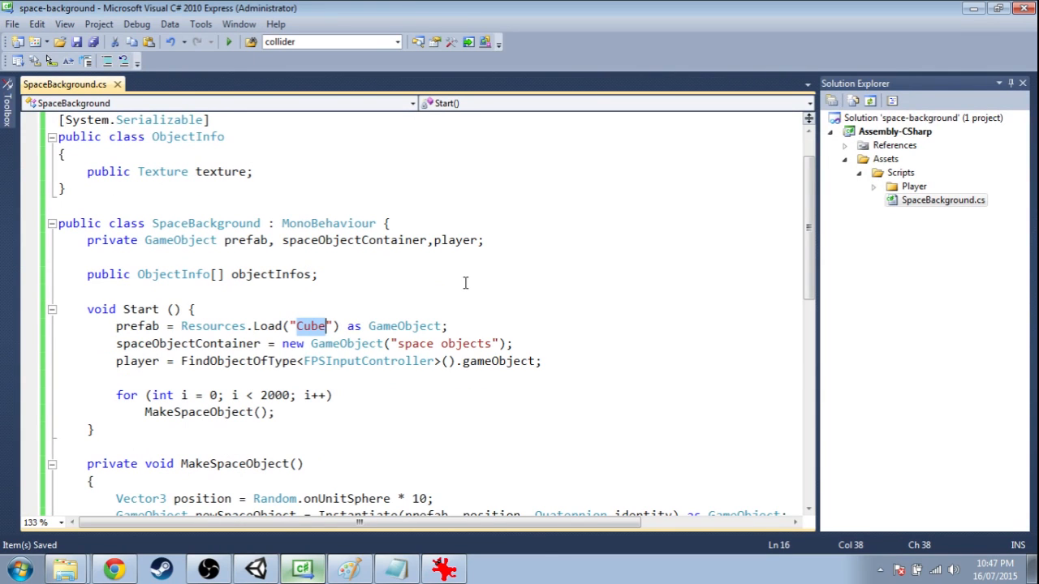
type("space object")
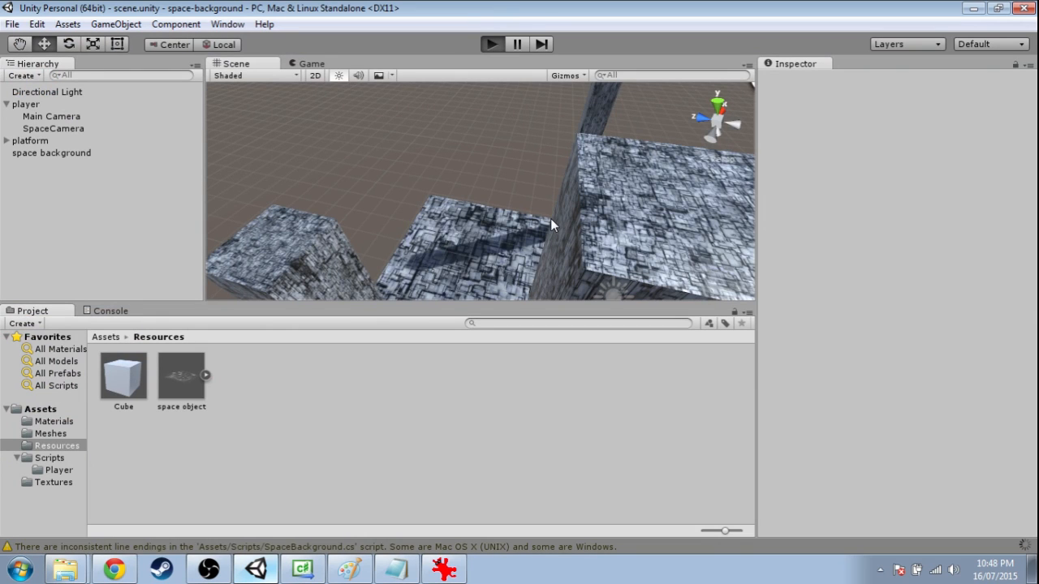
left_click(492, 43)
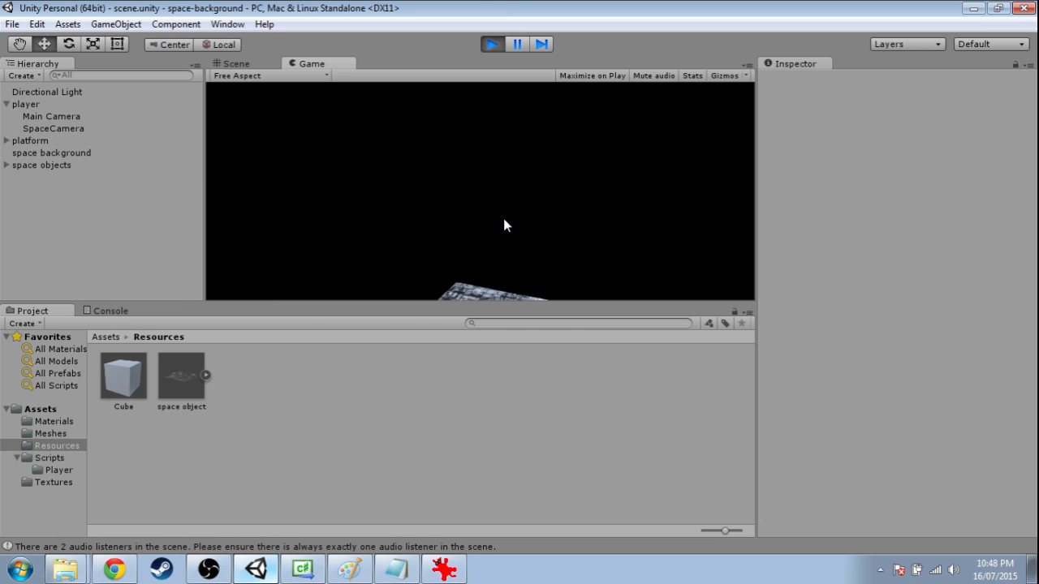
left_click(235, 64)
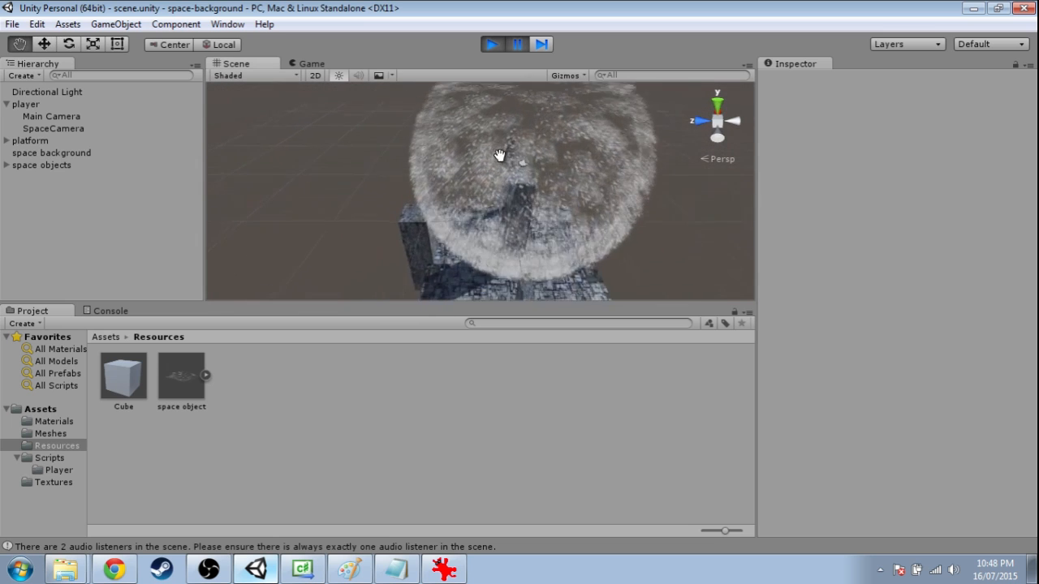
left_click_drag(500, 154, 509, 170)
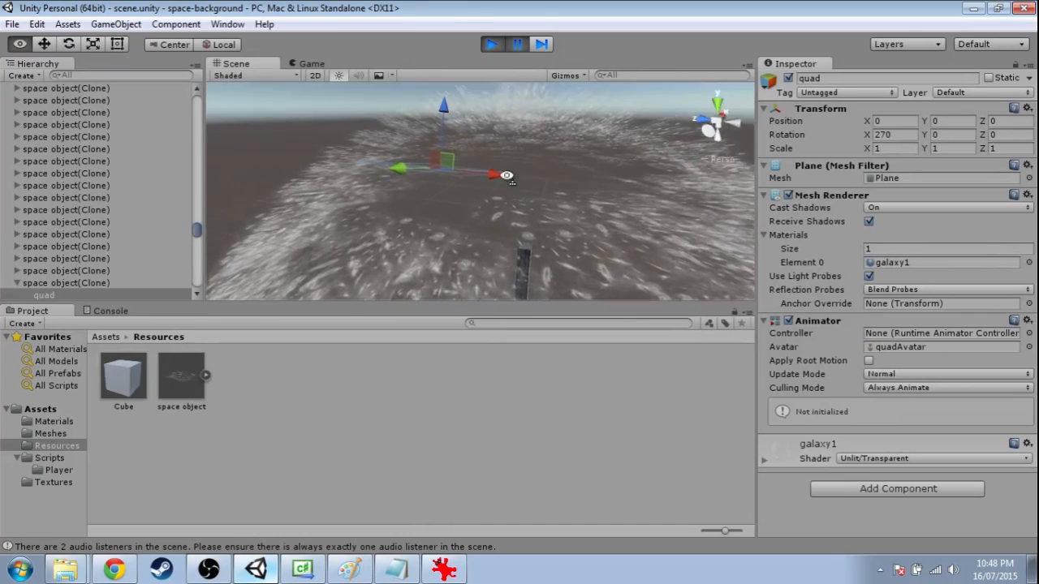
left_click_drag(507, 177, 520, 214)
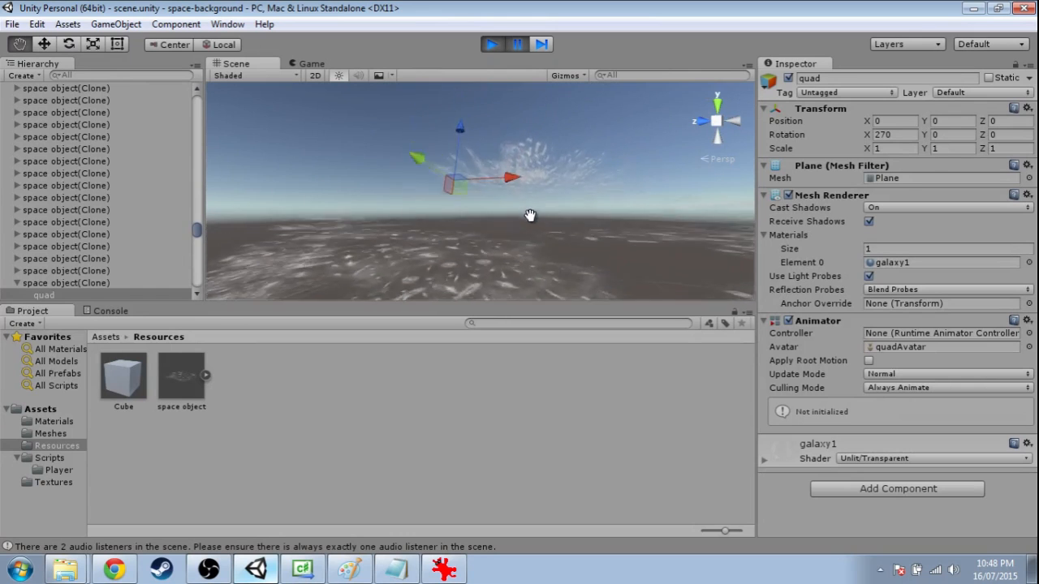
left_click_drag(530, 215, 568, 211)
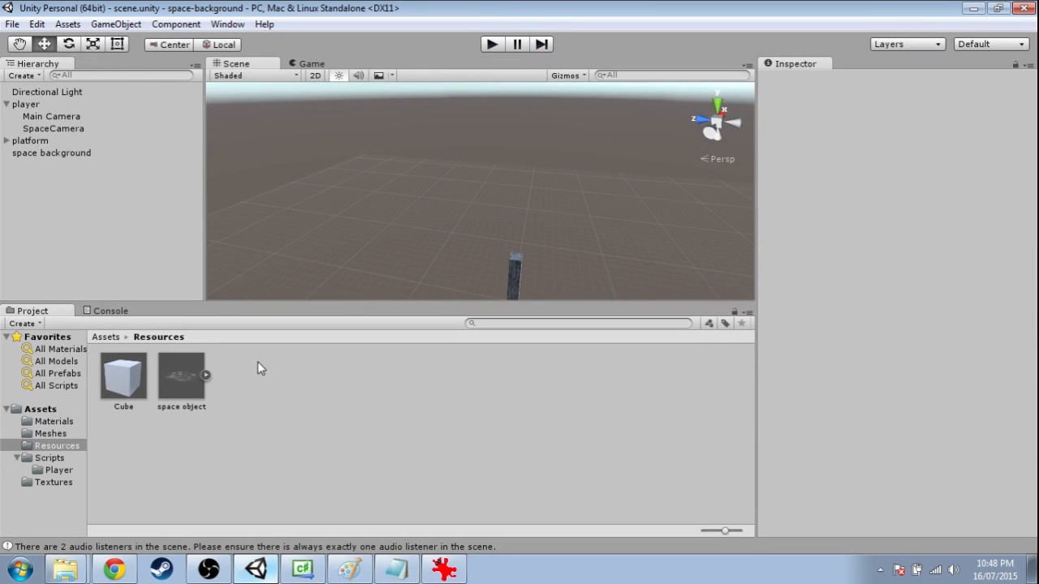
Reset the prefab's quad child X rotation from 270 to 0 so it stands upright
left_click(181, 374)
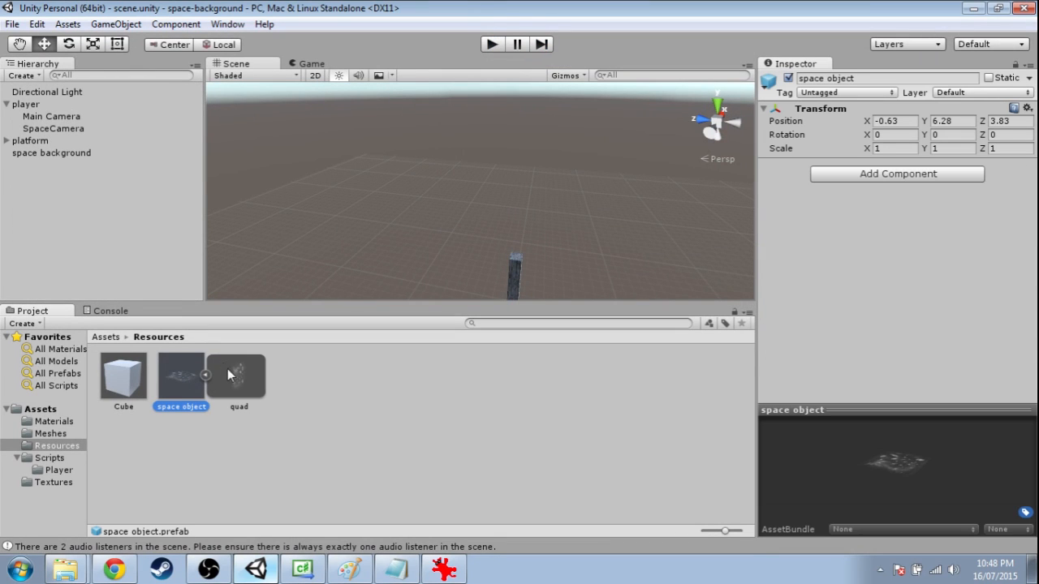
mouse_move(198, 386)
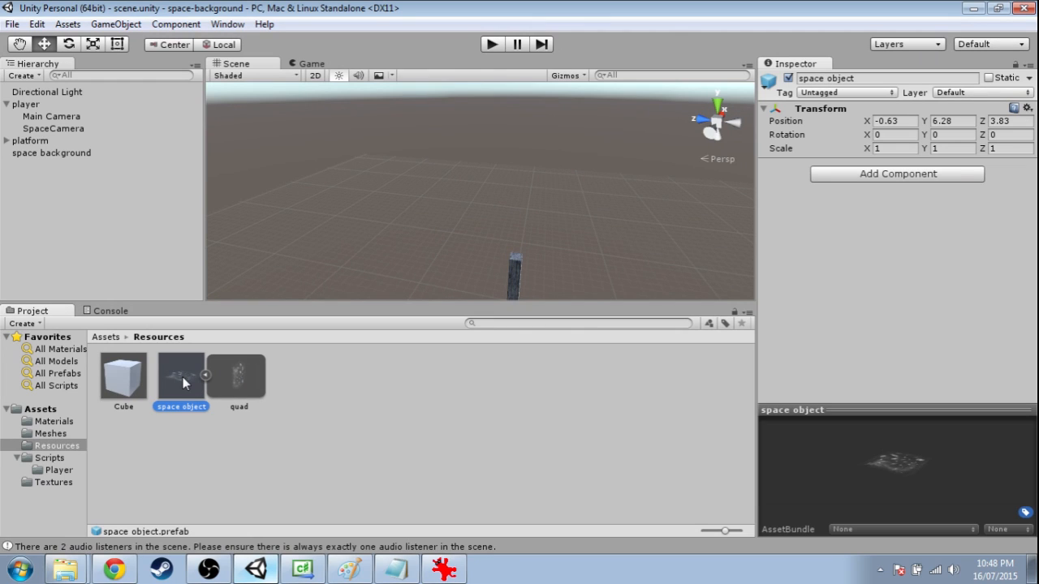
mouse_move(223, 333)
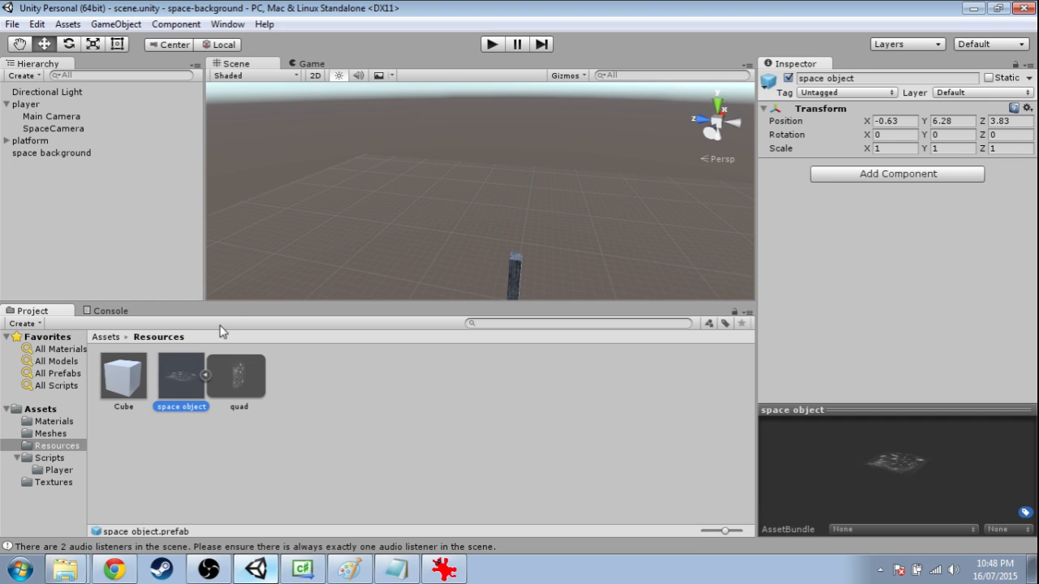
left_click(238, 375)
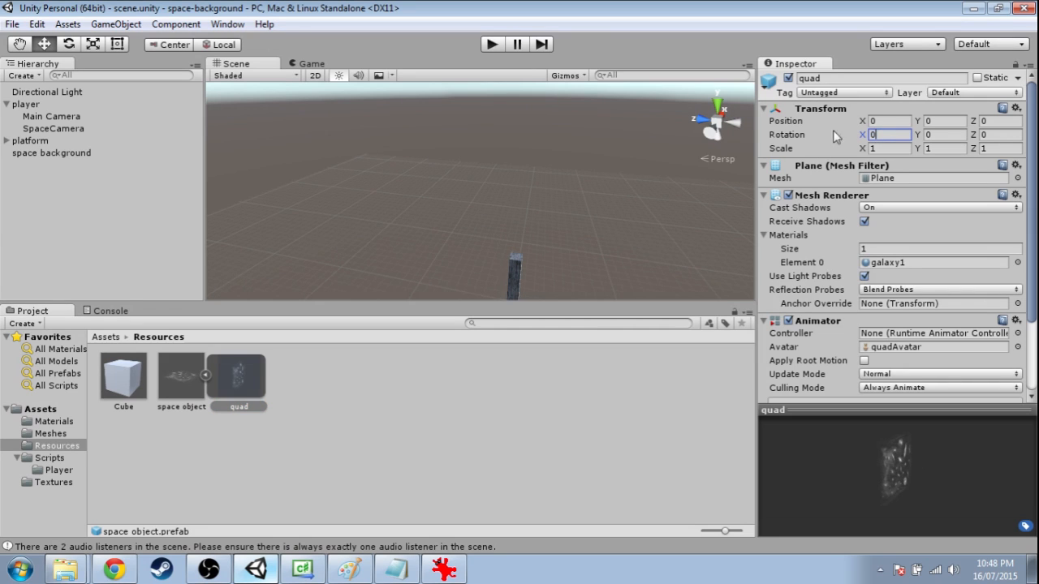
left_click(491, 44)
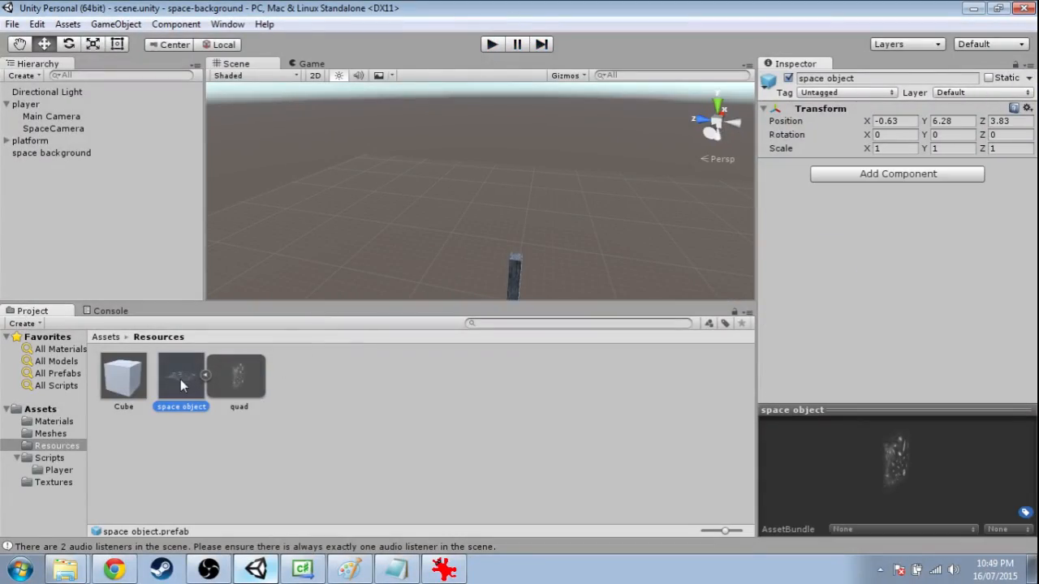
Put the space object prefab and its children on SpaceBackground, then play the scene
left_click(982, 91)
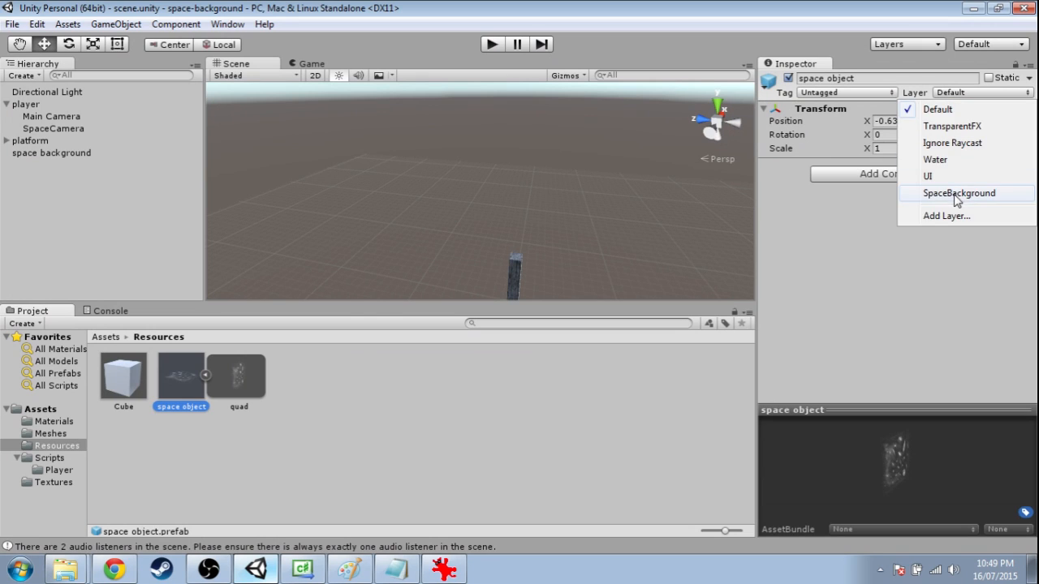
left_click(960, 193)
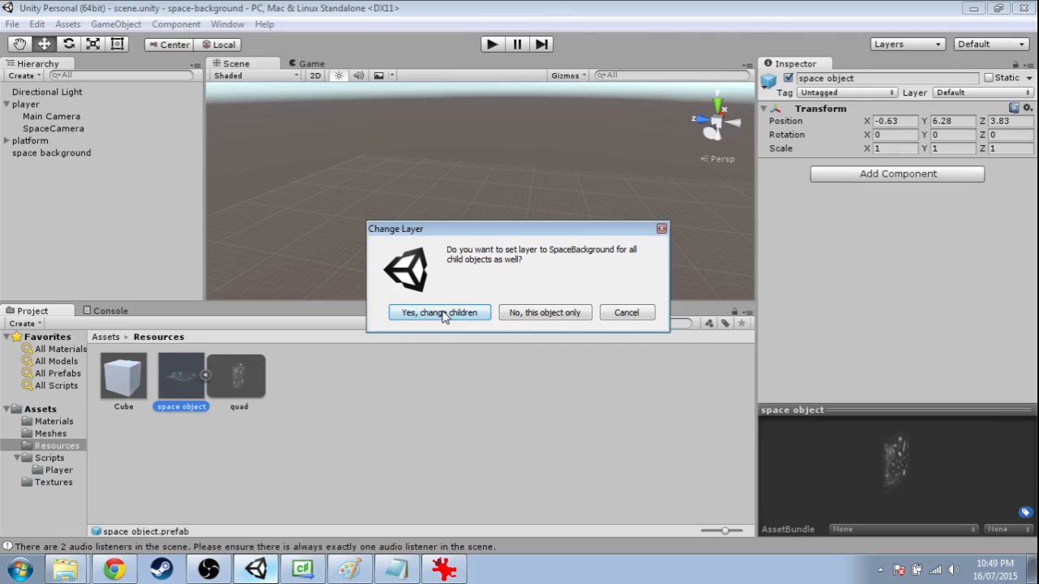
left_click(438, 312)
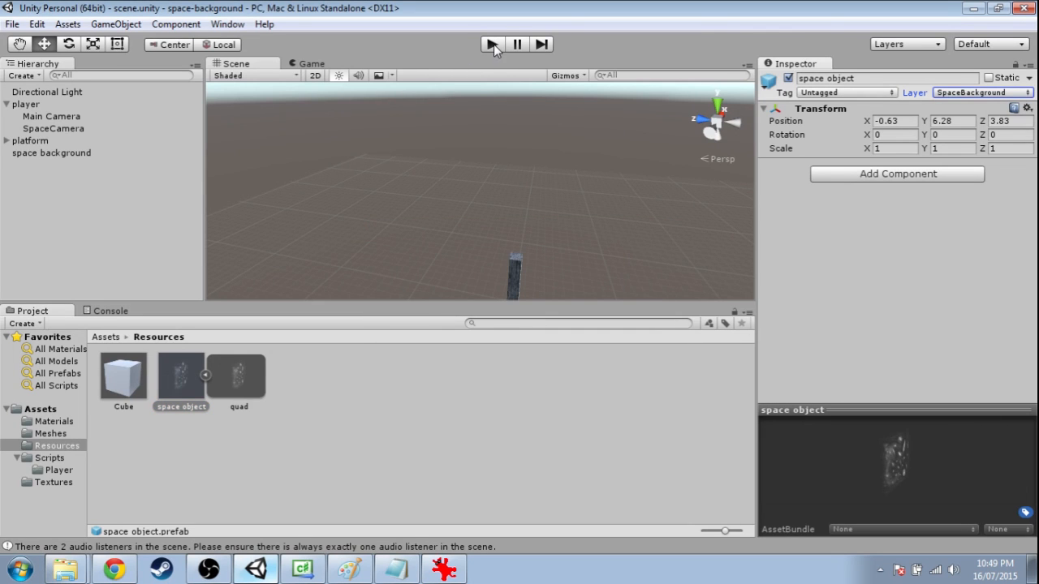
left_click(492, 44)
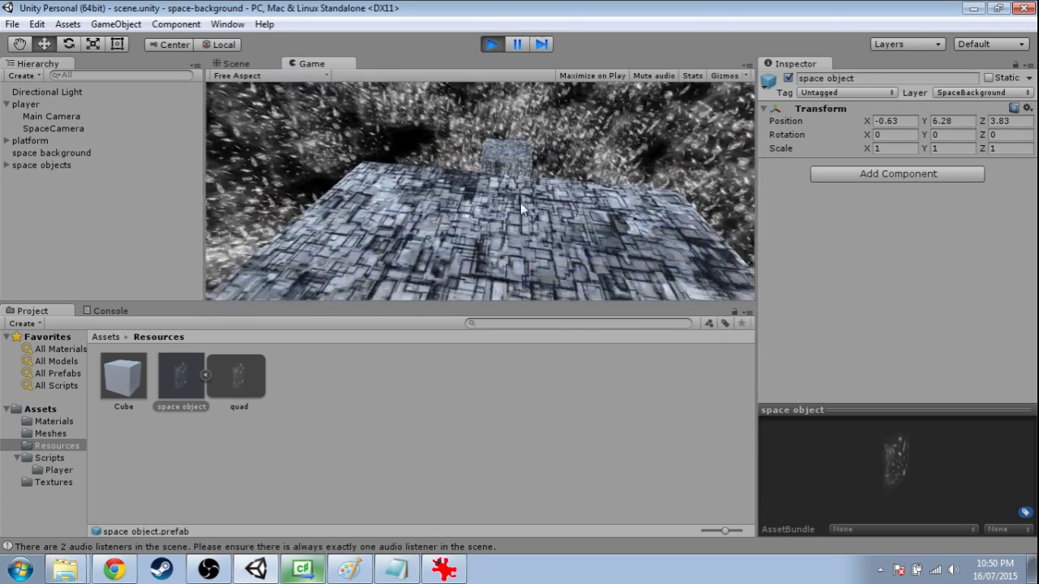